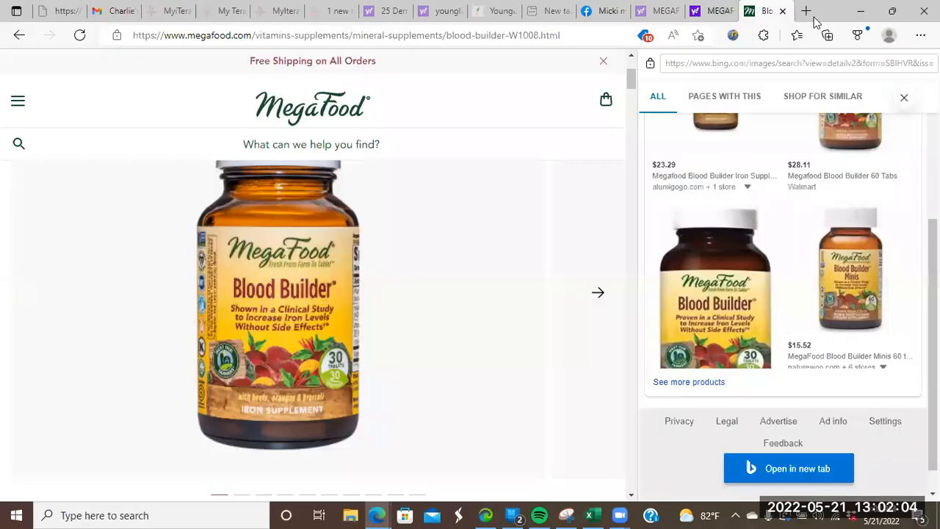
# Open the AO Scan web app from its shortcut tile in a new Edge tab
pyautogui.click(806, 11)
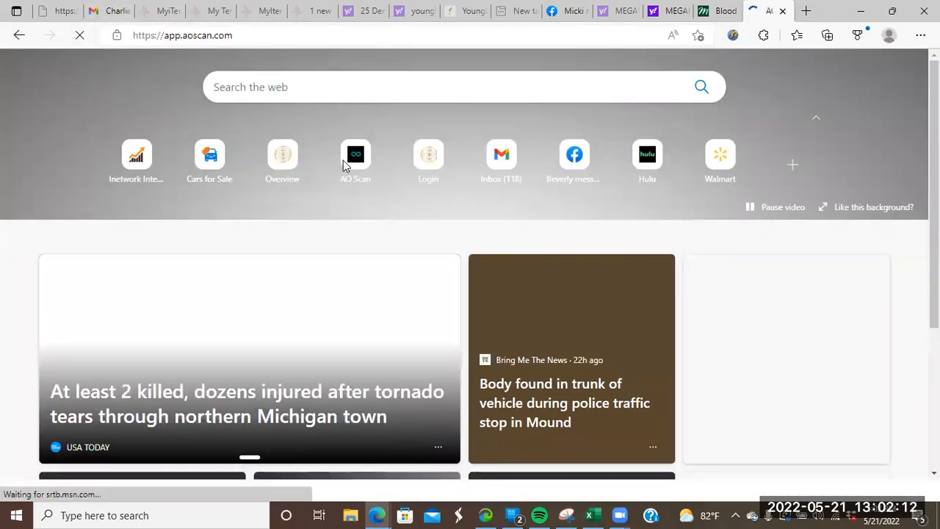
pyautogui.click(356, 154)
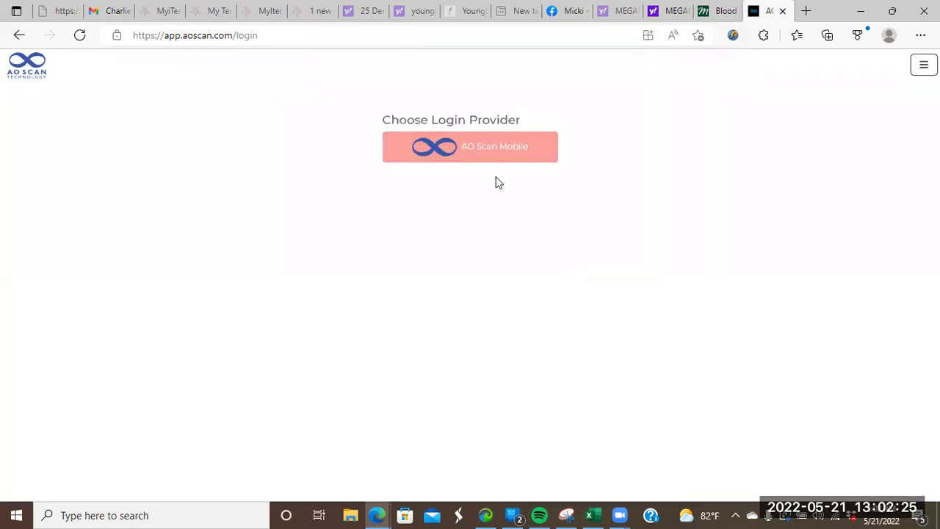
# Sign in to AO Scan through the AO Scan Mobile provider with saved credentials
pyautogui.click(470, 146)
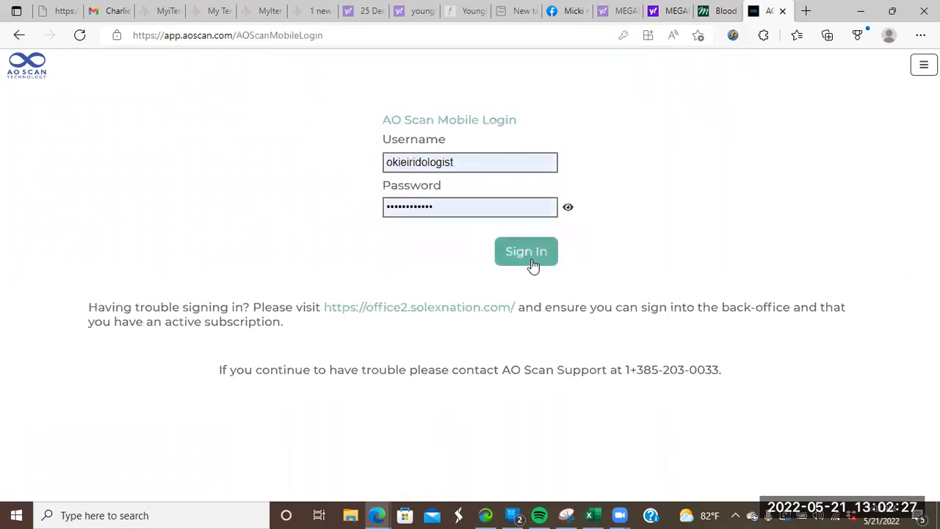
pyautogui.click(526, 251)
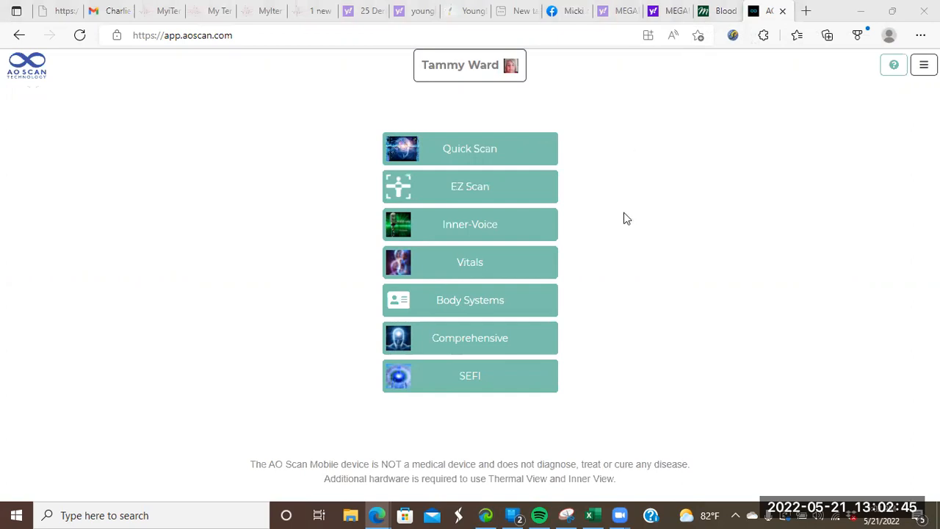
pyautogui.moveTo(485, 78)
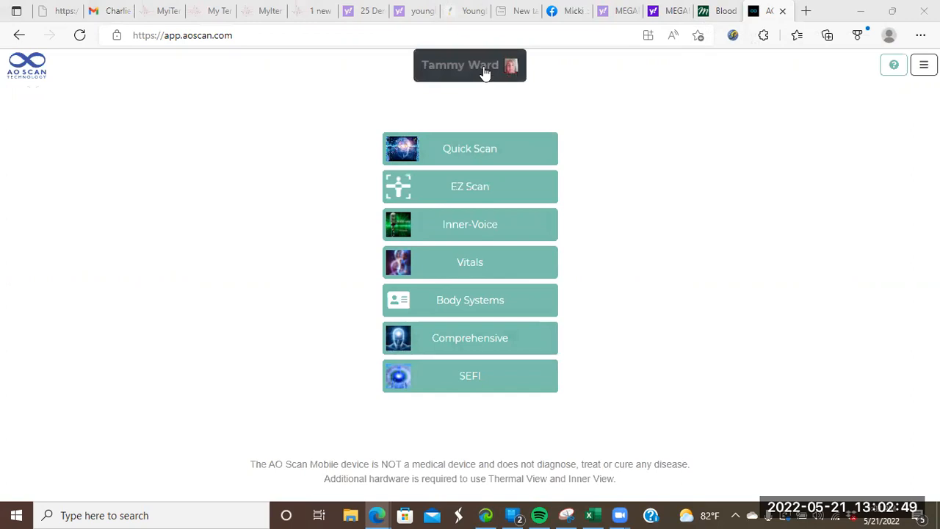
# Start adding a new supplement from the client's Supplements/Therapies list
pyautogui.click(469, 64)
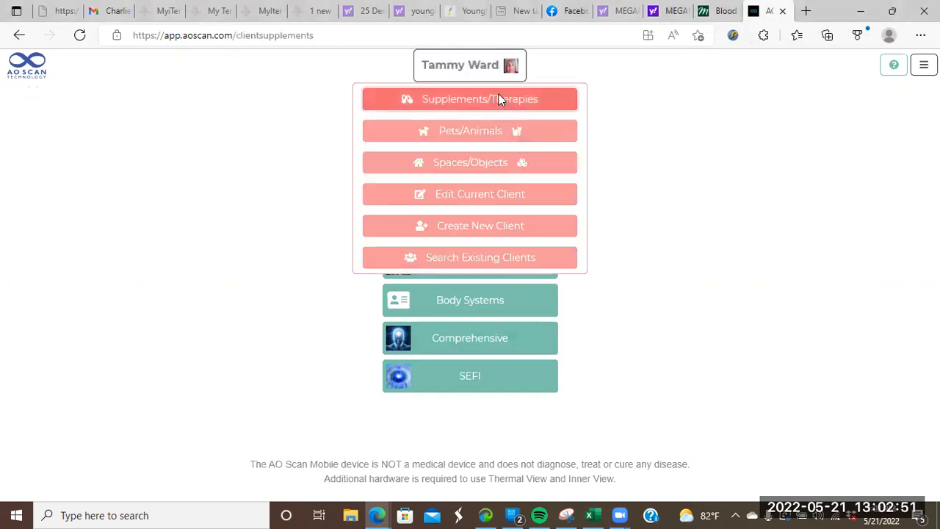
pyautogui.click(480, 98)
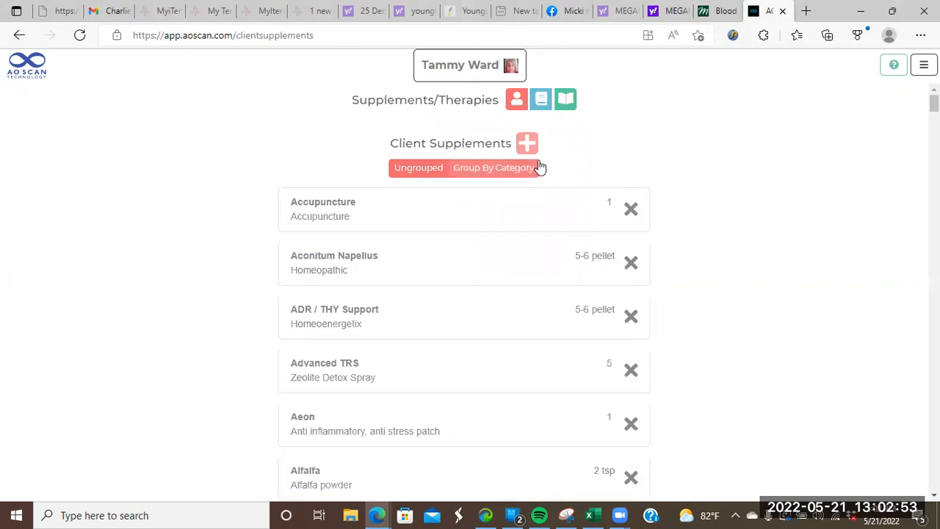
pyautogui.click(527, 143)
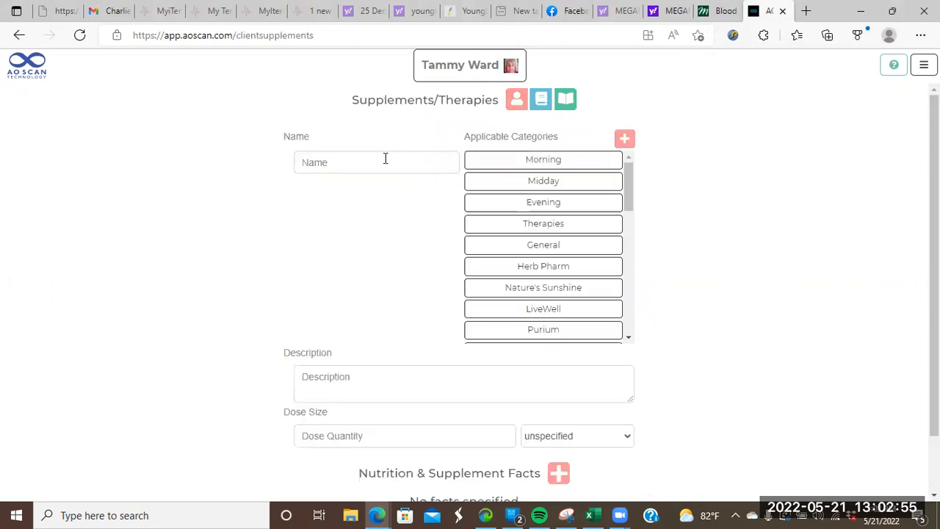
# Choose Megafood as the supplement category and view MegaFood's Blood Builder page
pyautogui.click(624, 138)
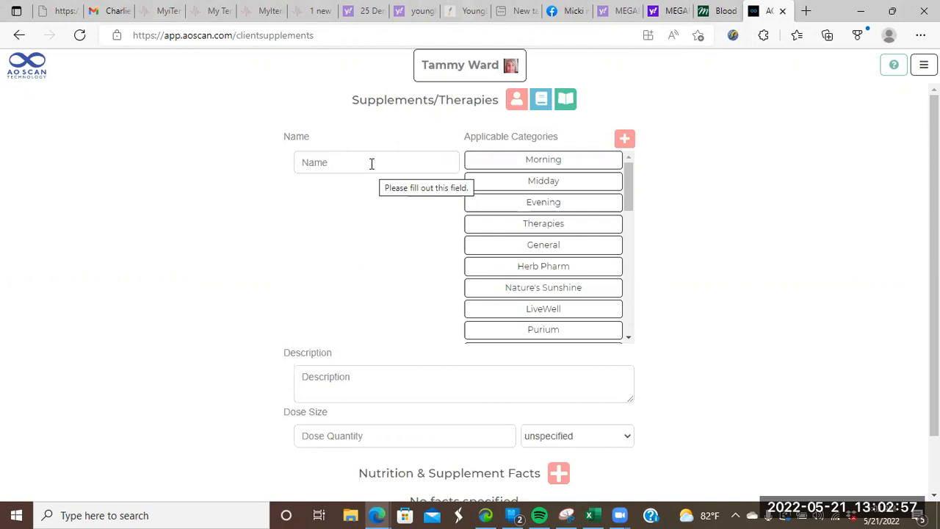
pyautogui.scroll(-3)
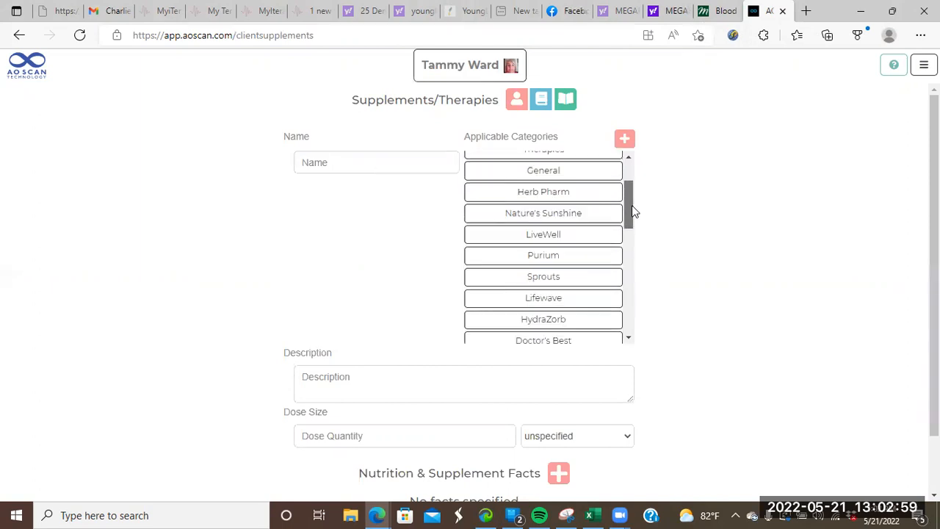
pyautogui.scroll(-3)
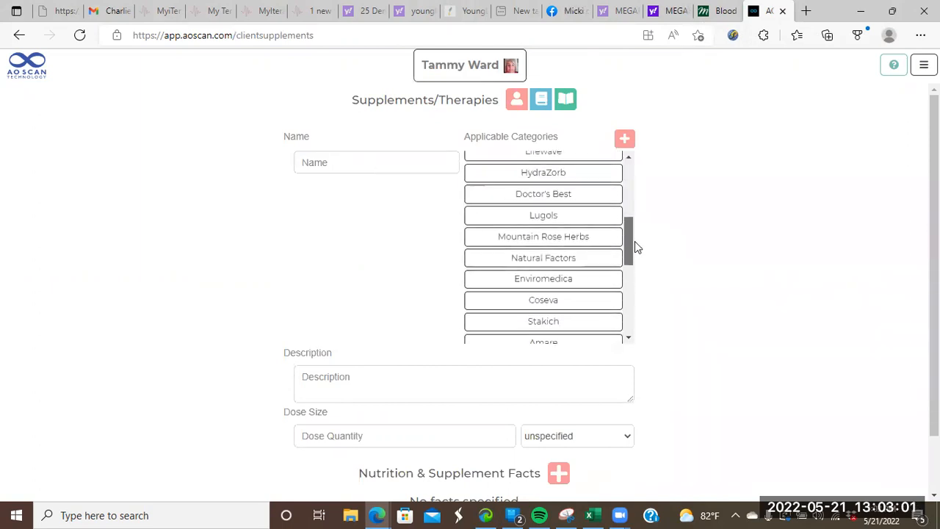
pyautogui.scroll(-3)
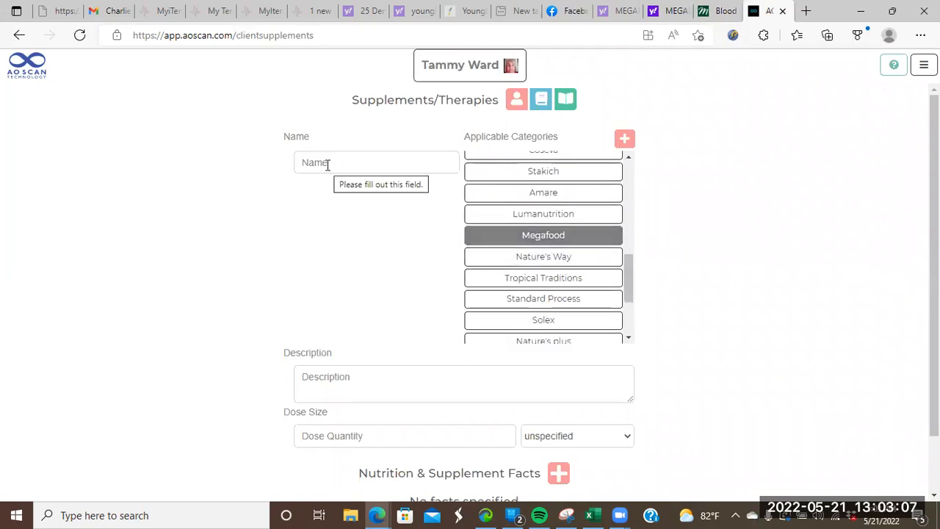
pyautogui.click(376, 162)
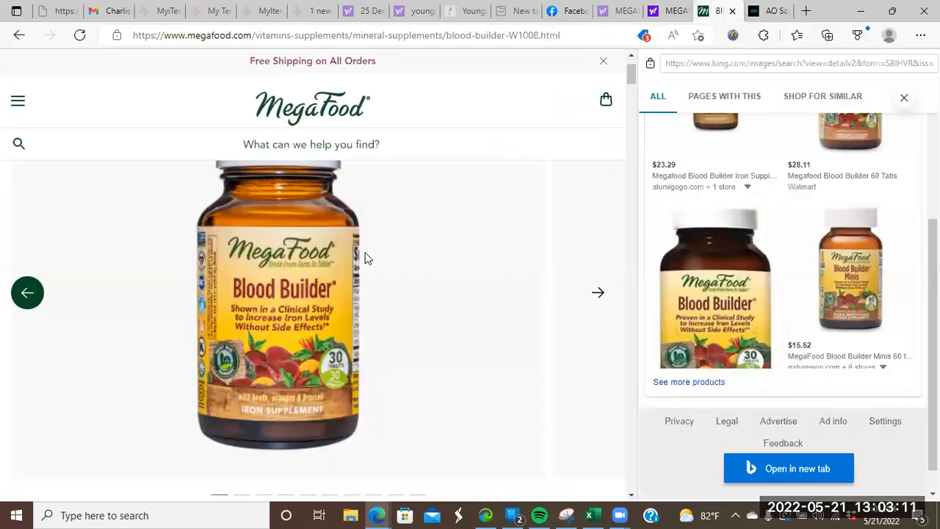
pyautogui.moveTo(548, 232)
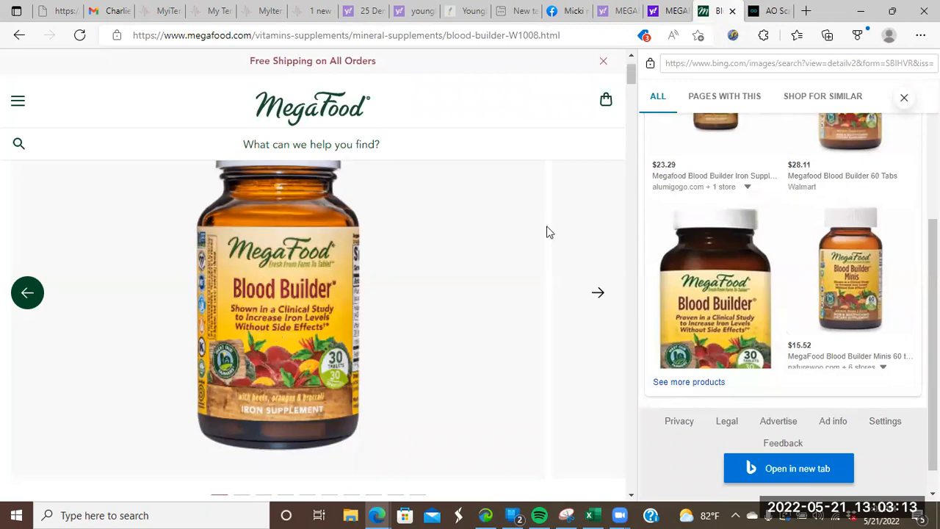
# Enter 'Blood Builder' as the name of the new Megafood supplement
pyautogui.click(767, 11)
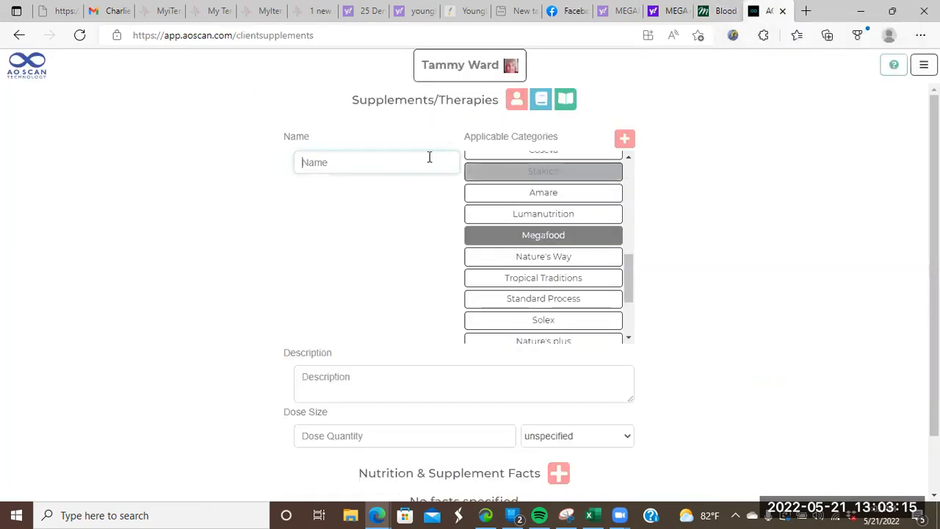
pyautogui.click(376, 162)
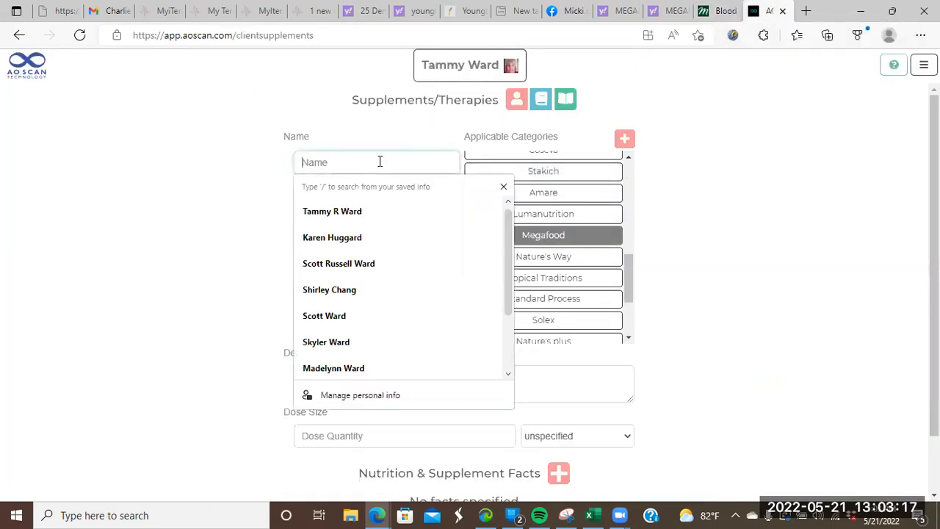
pyautogui.write('BLL')
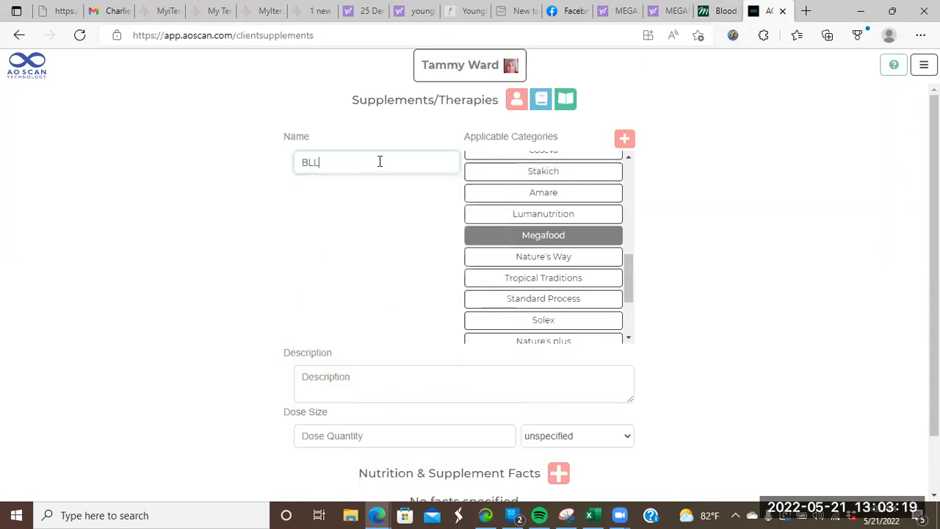
pyautogui.write('Blood b')
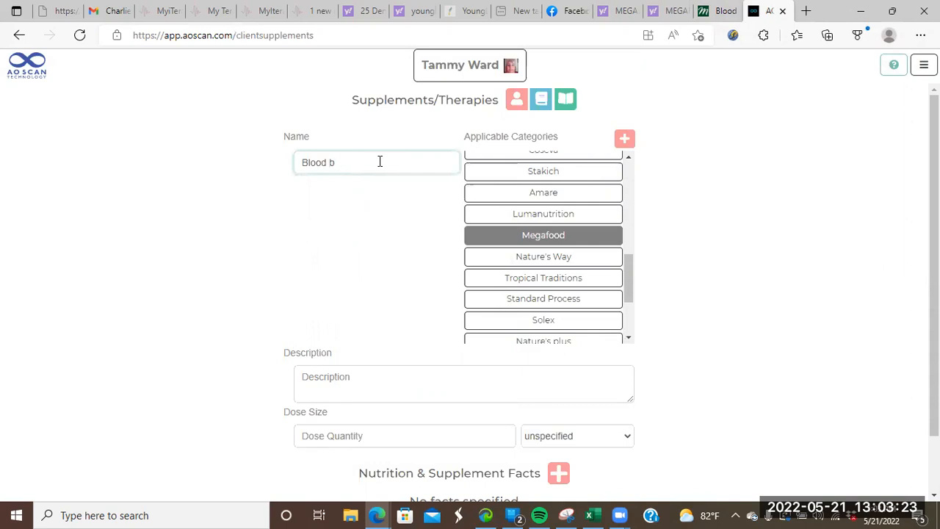
pyautogui.write('uilder')
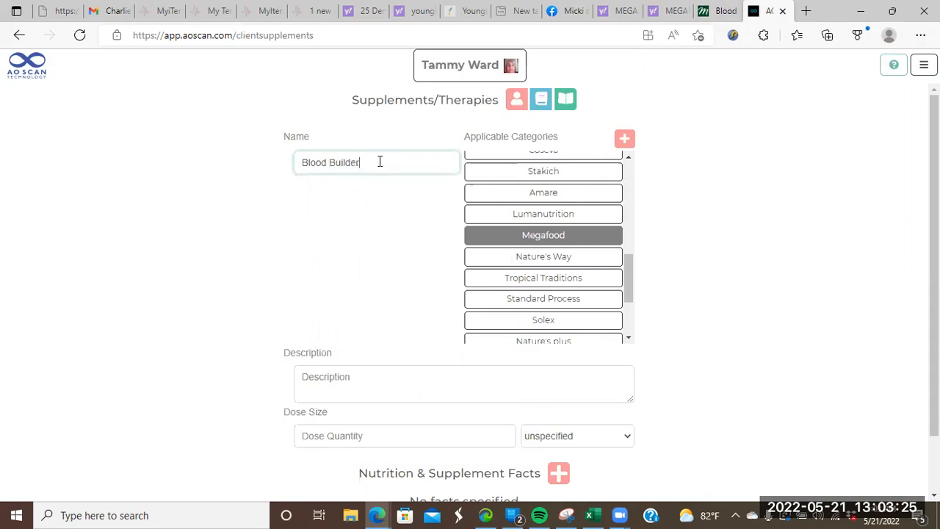
pyautogui.scroll(-3)
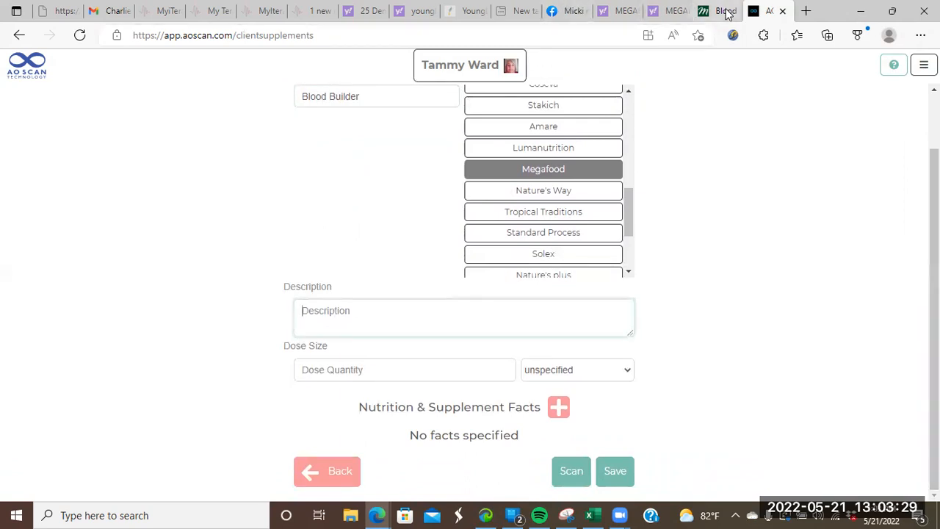
pyautogui.moveTo(726, 10)
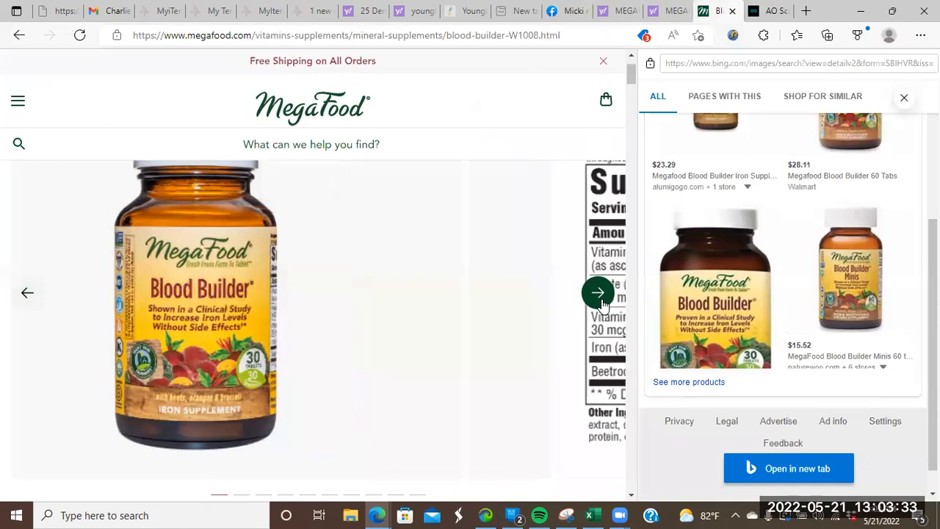
# Advance the Blood Builder image carousel to the Supplement Facts label
pyautogui.click(598, 293)
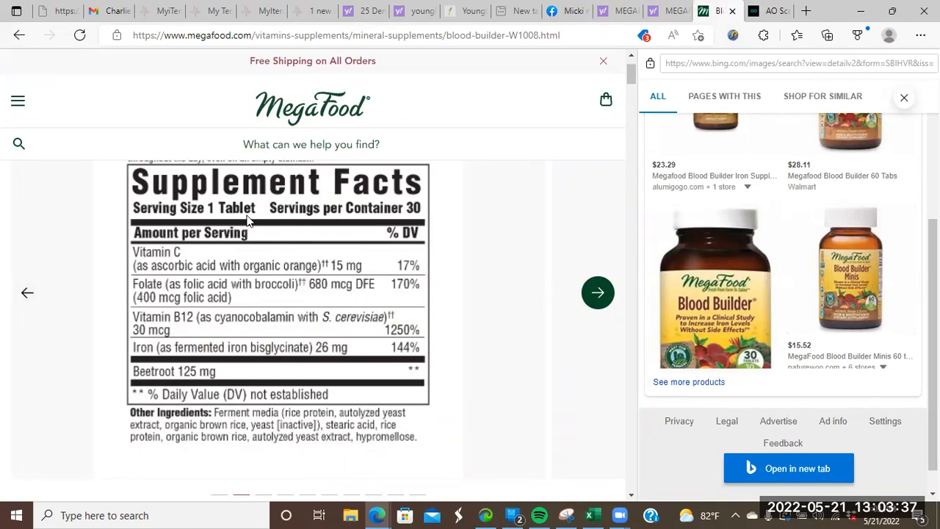
pyautogui.moveTo(152, 268)
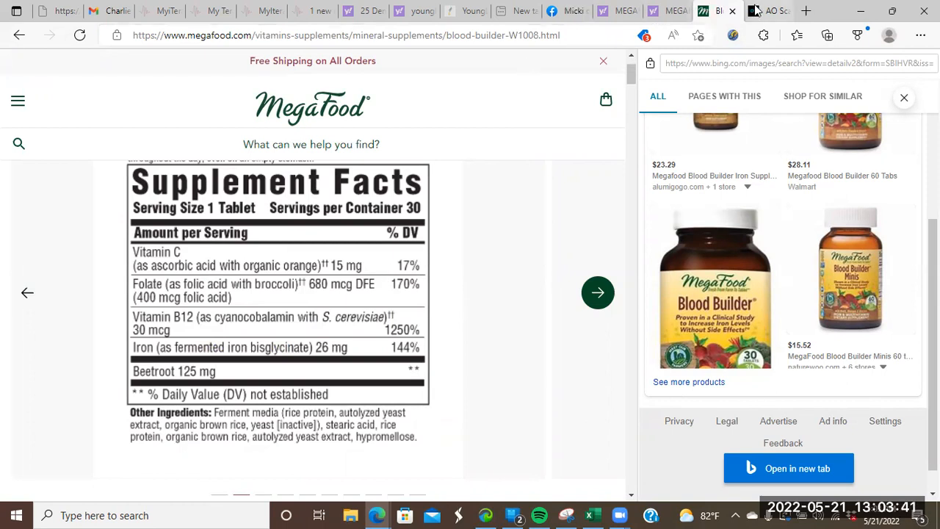
# Type 'vitamin C 15 mg,' into the Blood Builder description
pyautogui.click(769, 10)
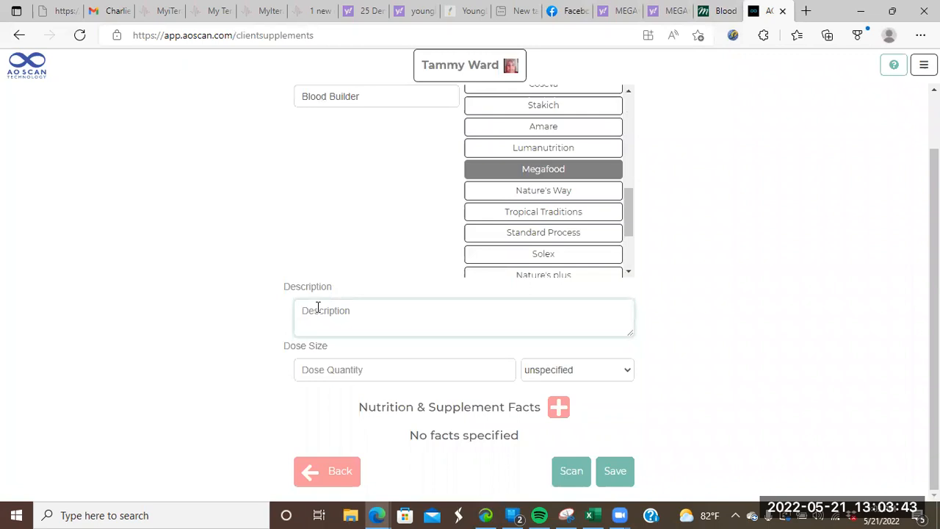
pyautogui.write('vitami')
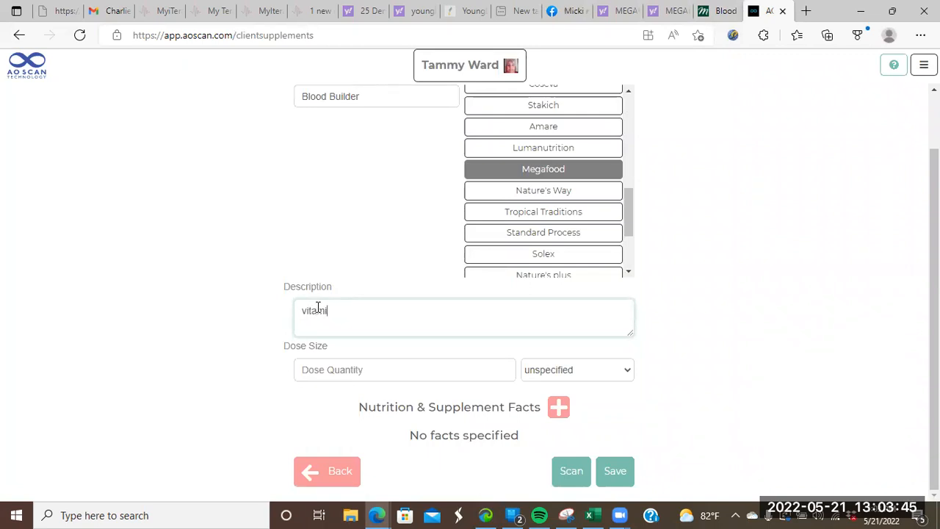
pyautogui.write('n C')
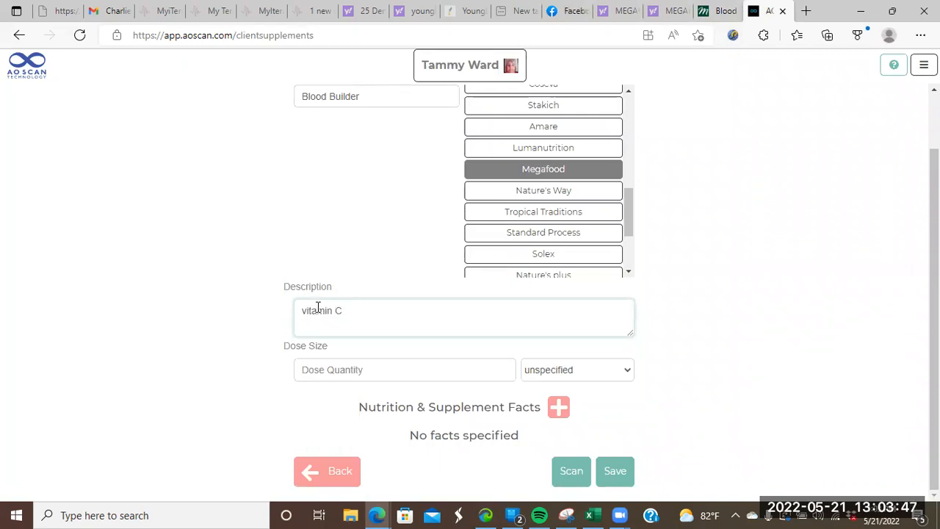
pyautogui.write('15 mg')
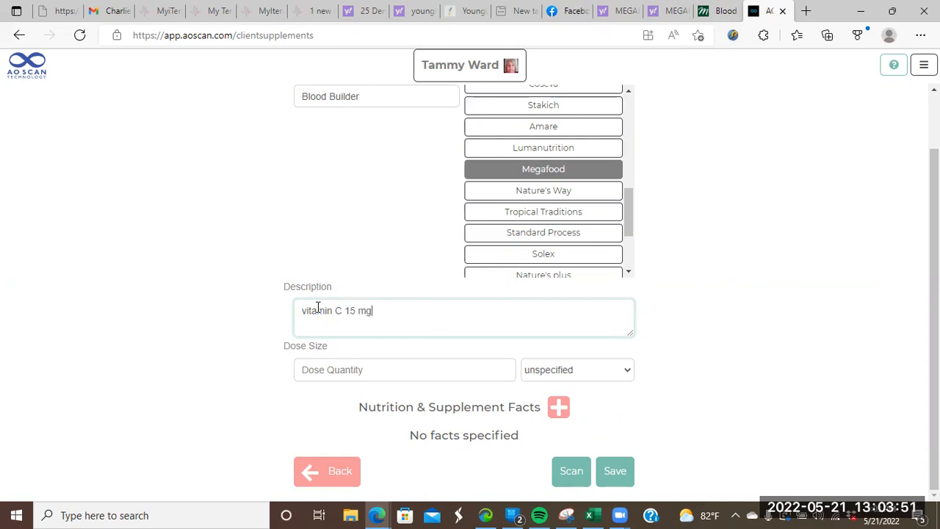
pyautogui.write(',')
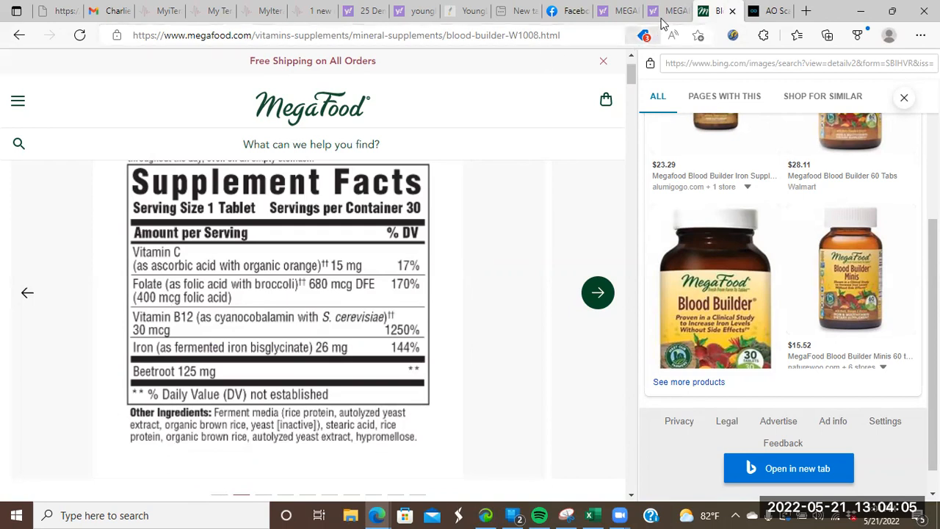
# Add '680 mcg of Broccoli Folate,' to the description after checking the label
pyautogui.click(769, 11)
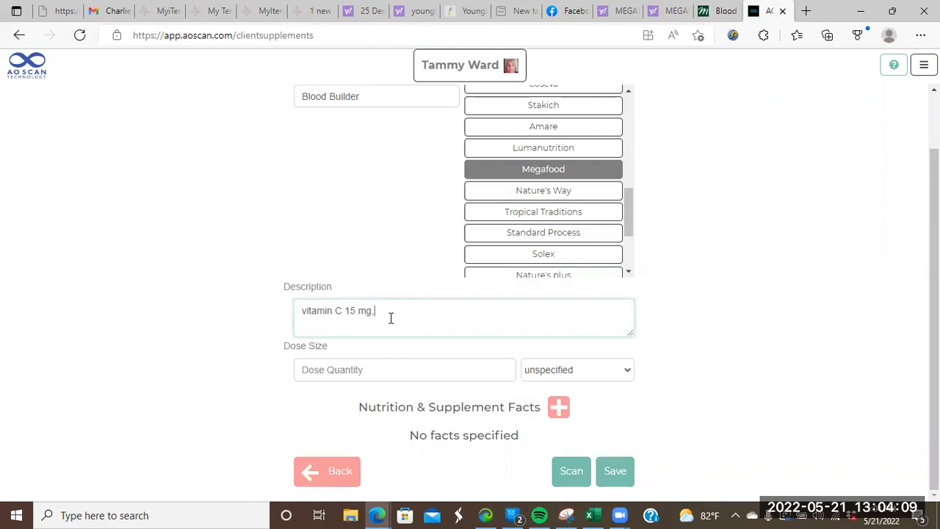
pyautogui.click(701, 11)
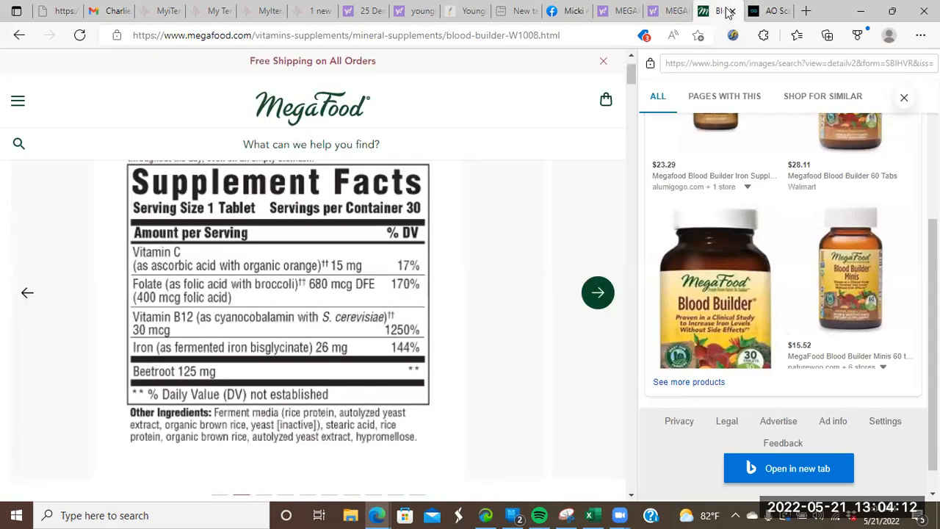
pyautogui.click(767, 10)
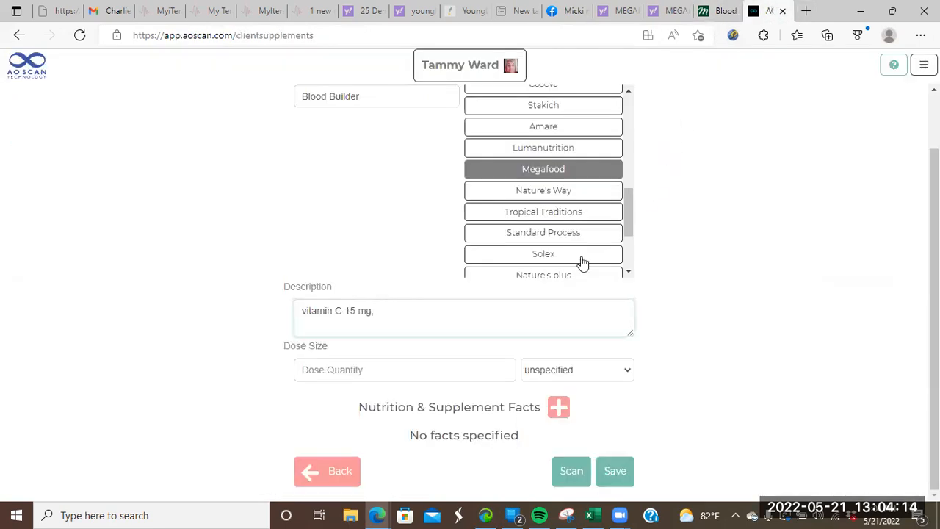
pyautogui.write('66')
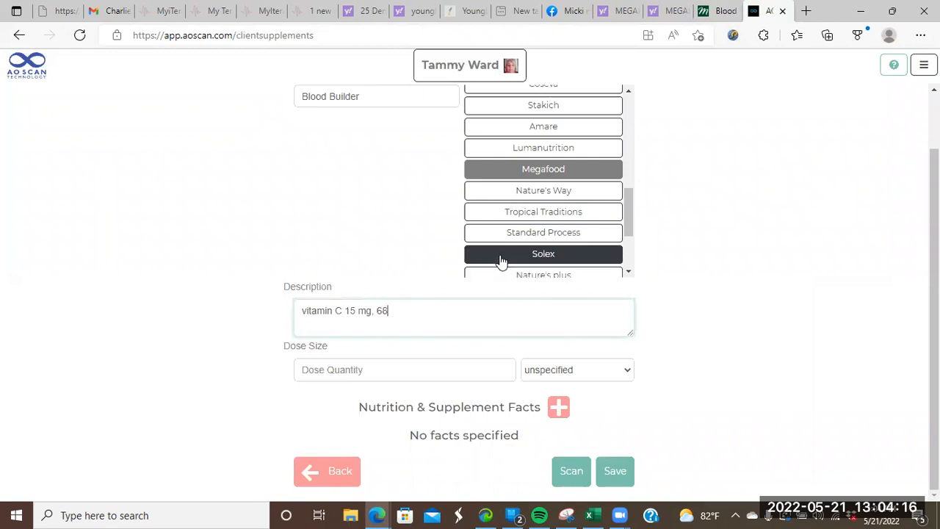
pyautogui.write('0mcg')
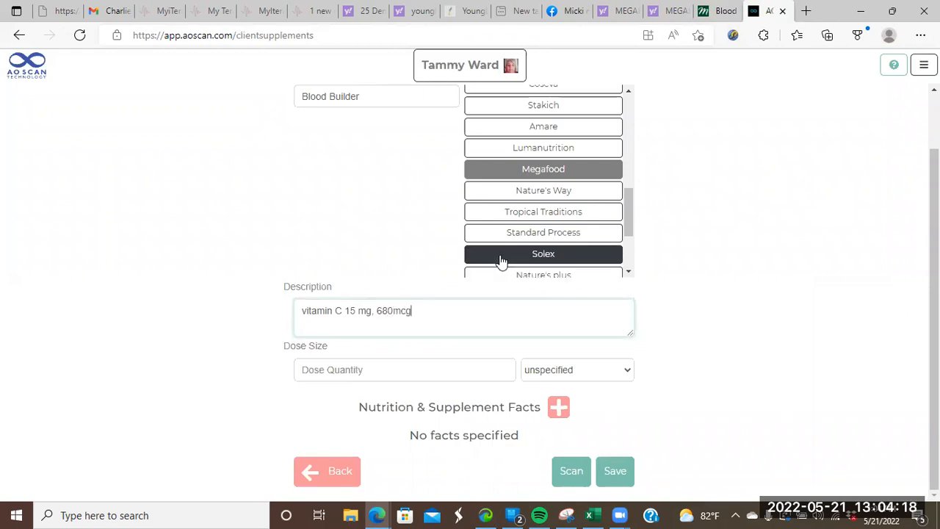
pyautogui.press('Backspace')
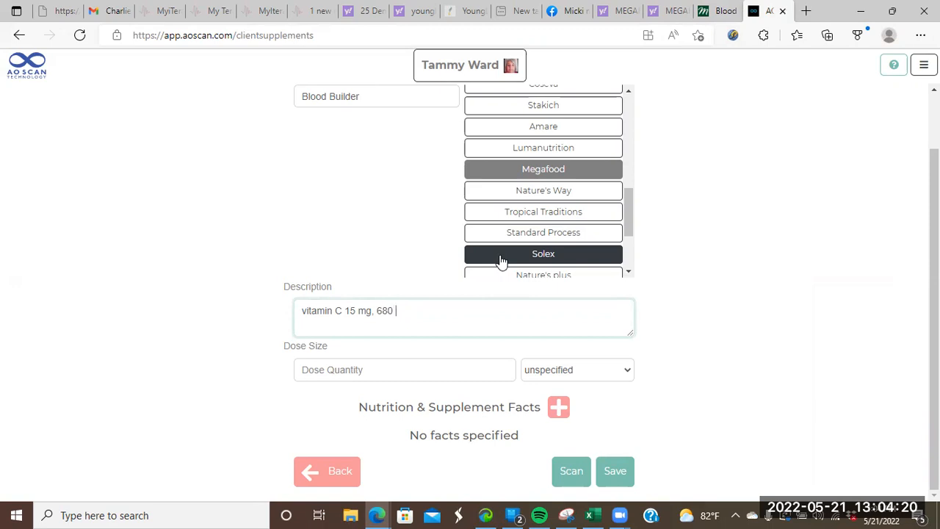
pyautogui.write('mcg of')
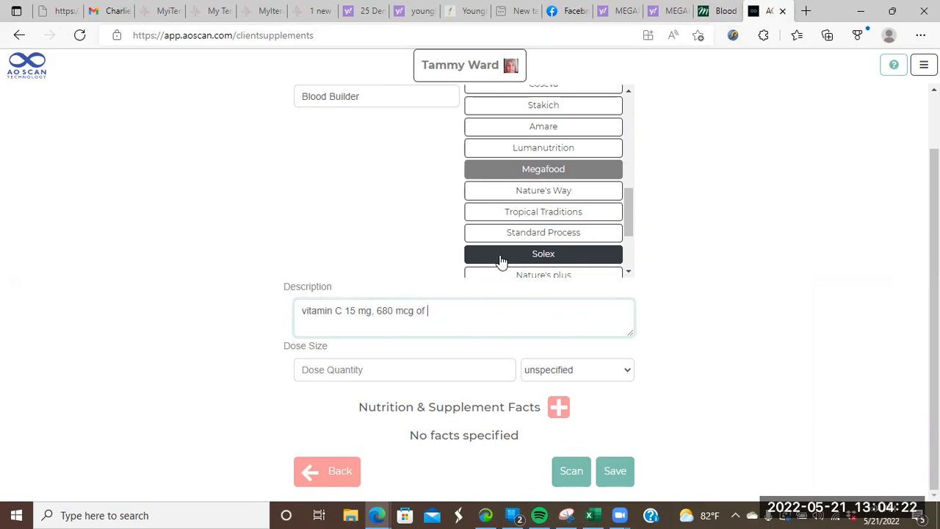
pyautogui.write('Br')
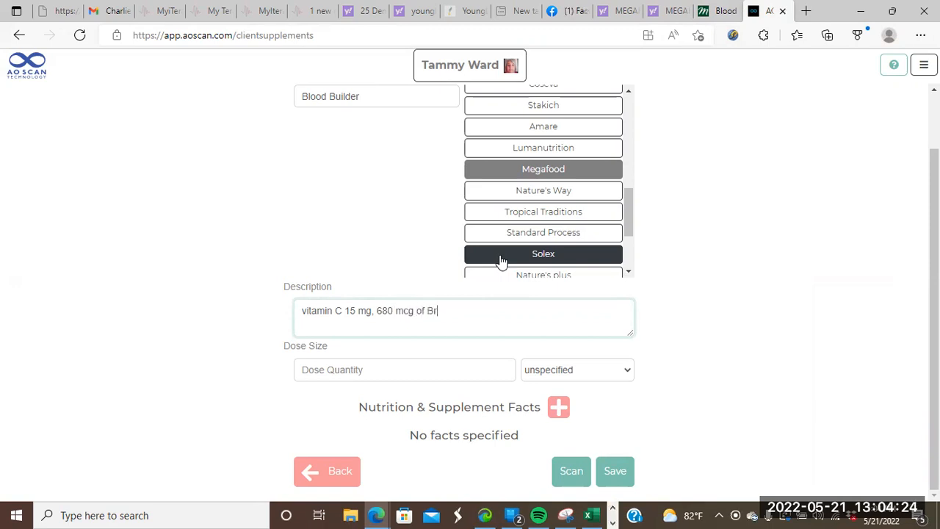
pyautogui.write('occoli')
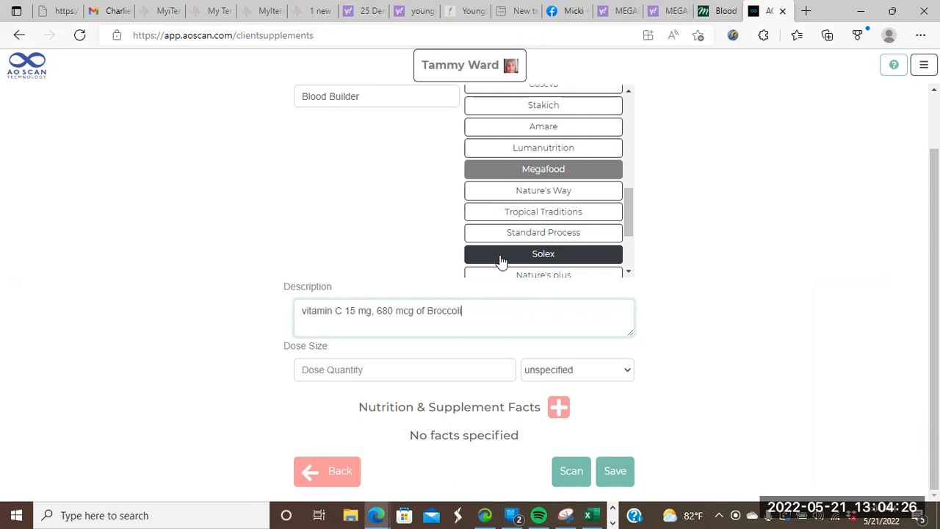
pyautogui.write('Folate,')
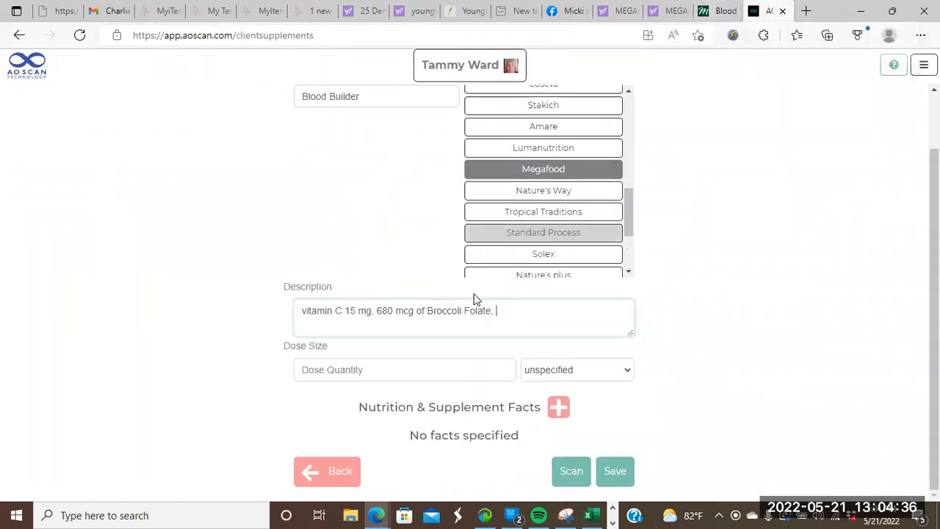
# Add 'Vit B12 30 mcg,' to the description, checking the label for the amount
pyautogui.write('Vit')
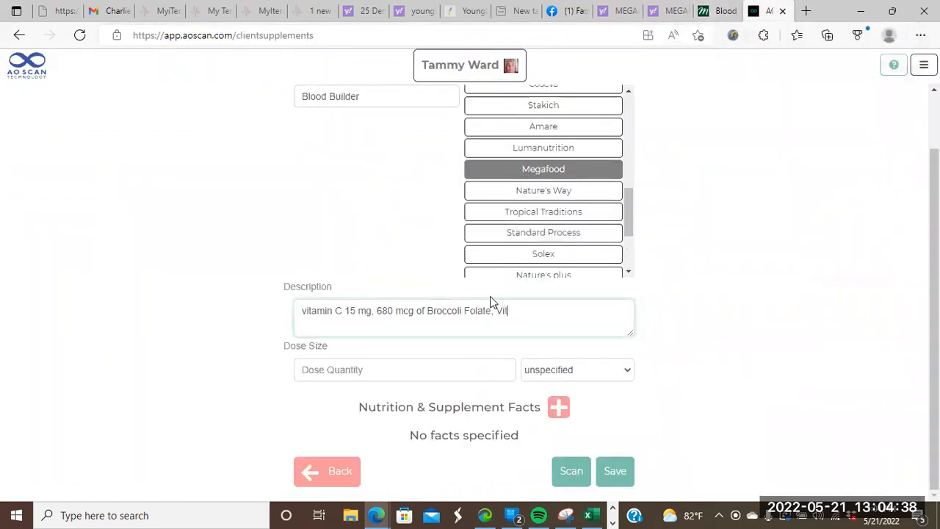
pyautogui.write('B')
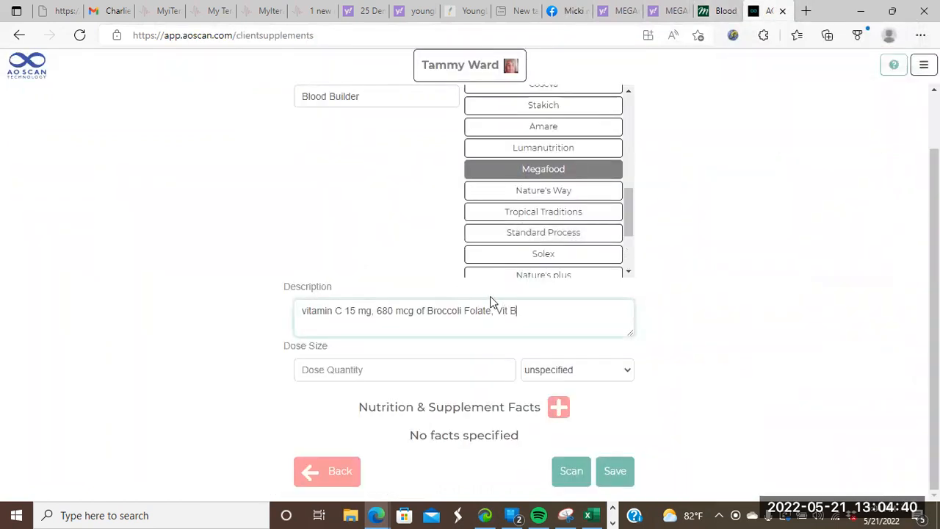
pyautogui.write('12')
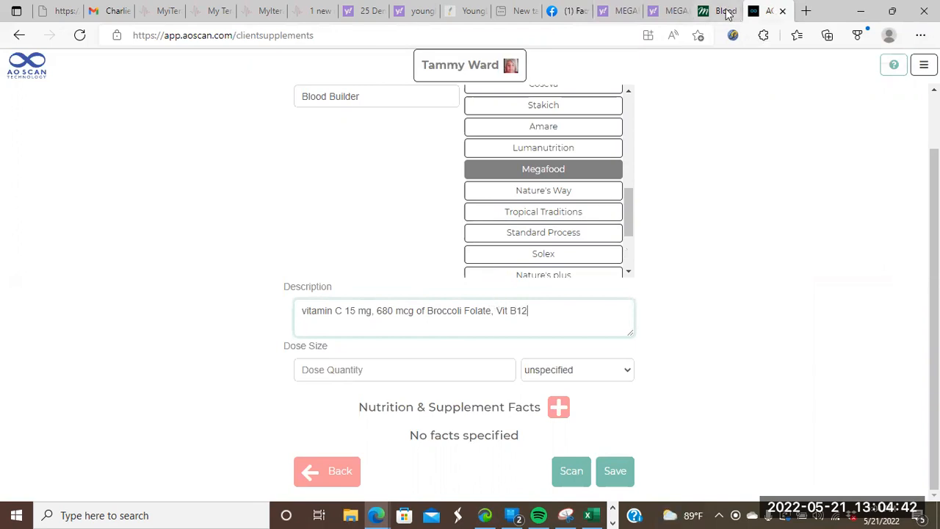
pyautogui.click(702, 10)
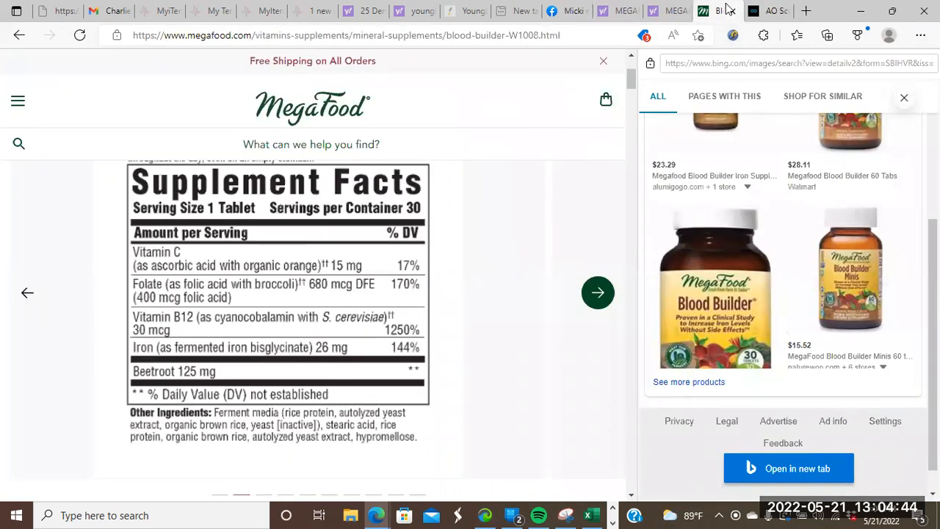
pyautogui.click(768, 10)
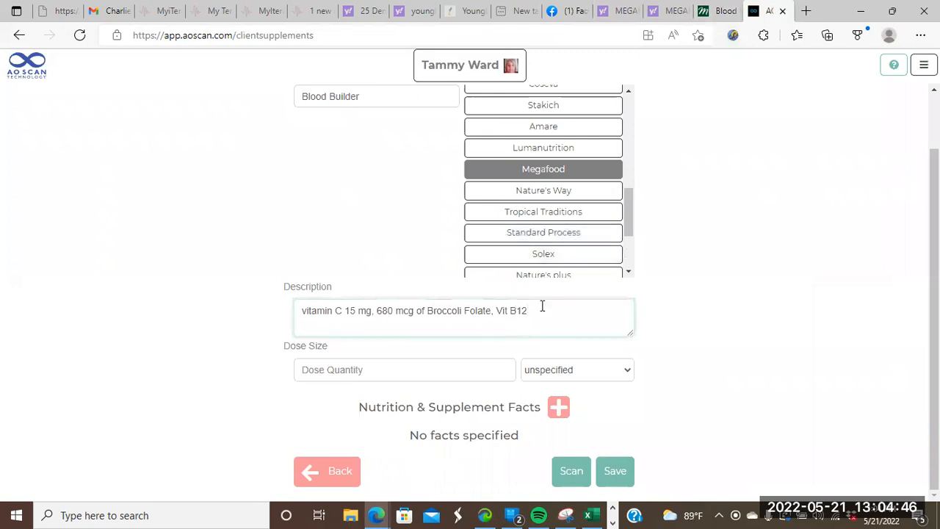
pyautogui.write('3')
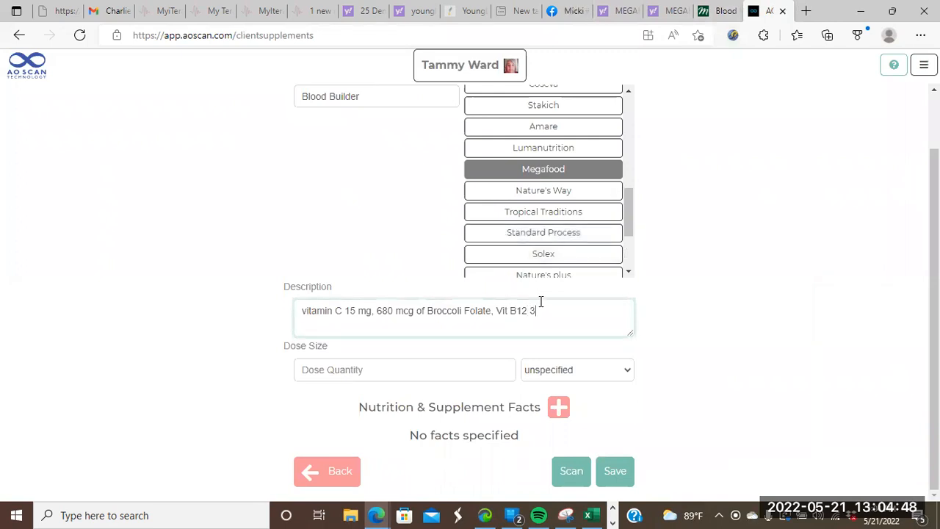
pyautogui.write('0 mc')
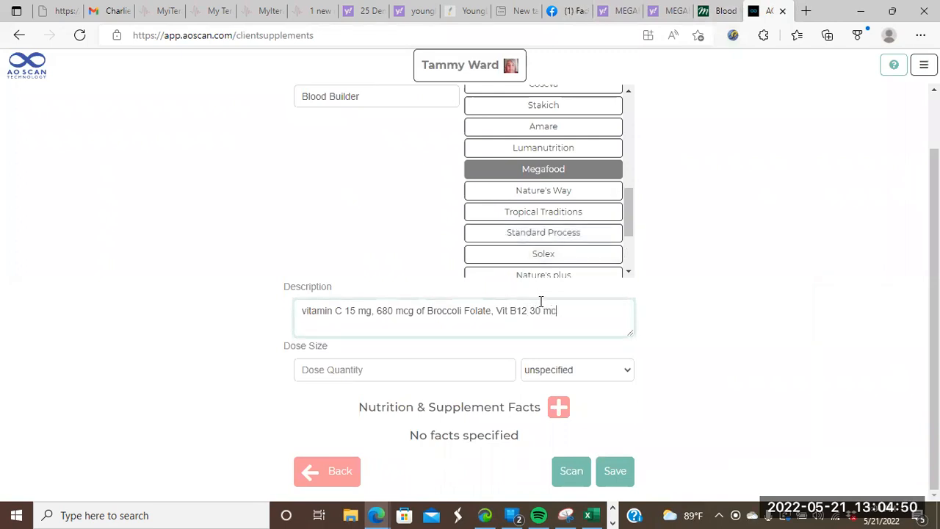
pyautogui.write('g,')
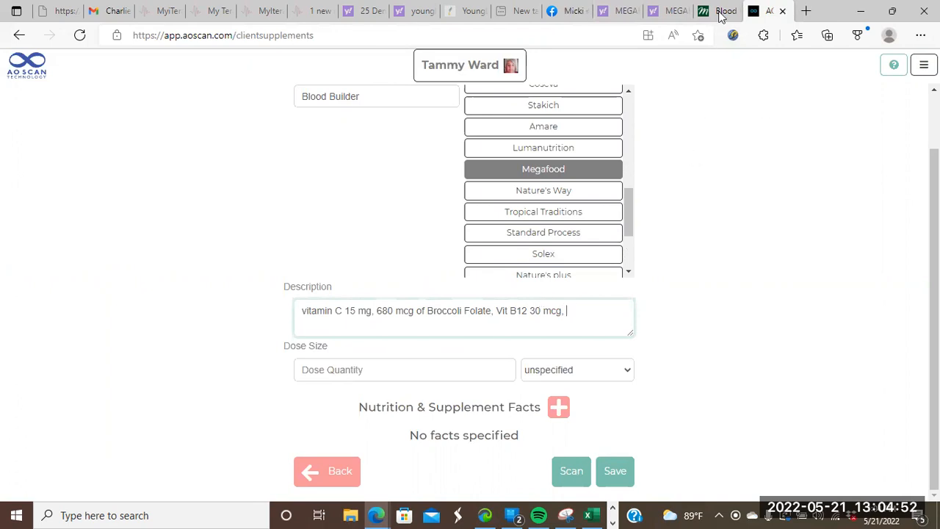
# Finish the description with 26 mg Iron and Beetroot 125 mg from the label
pyautogui.click(720, 10)
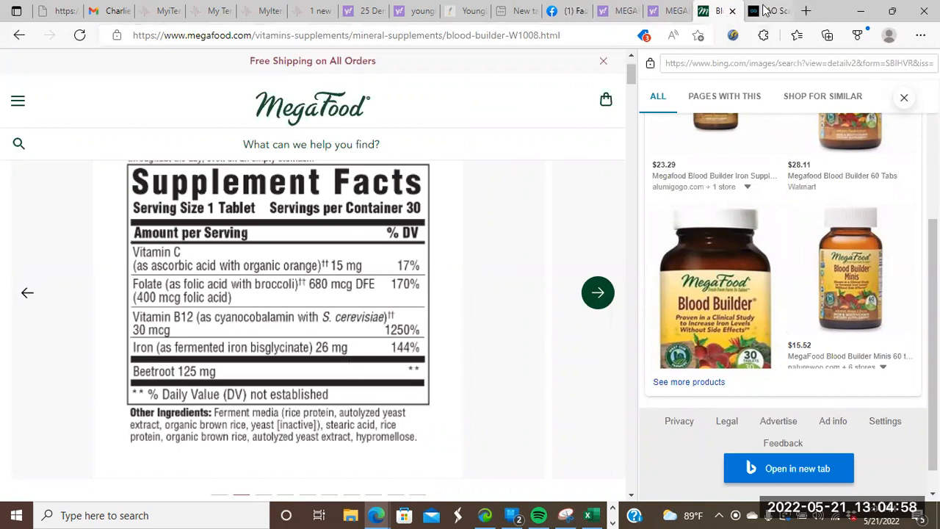
pyautogui.click(769, 11)
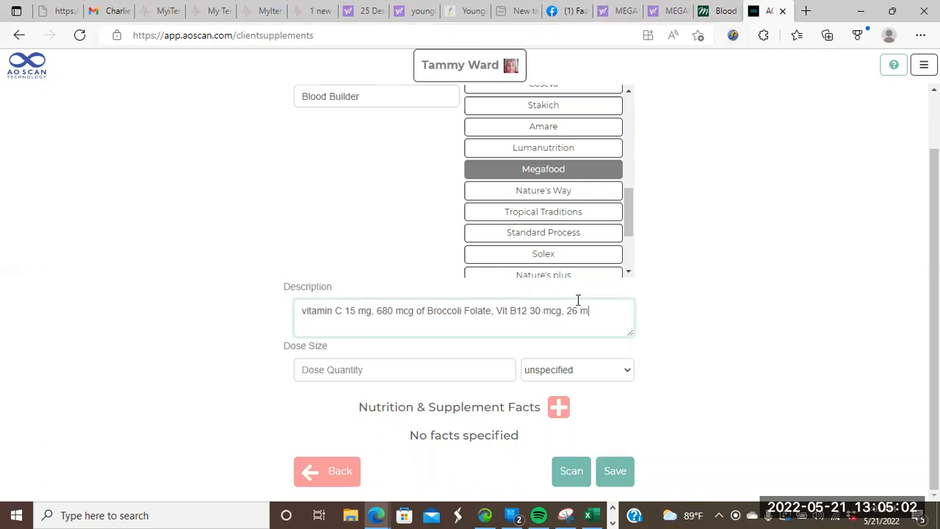
pyautogui.write('g Iron,')
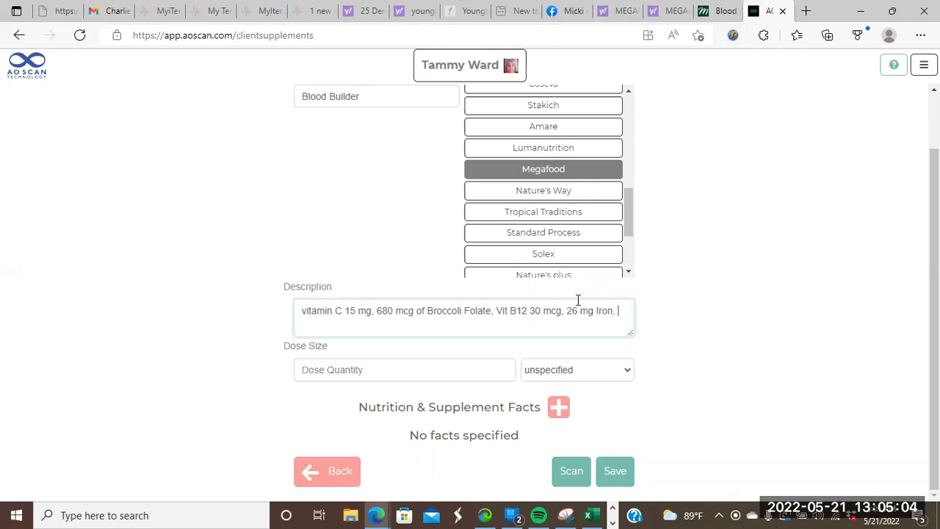
pyautogui.click(716, 10)
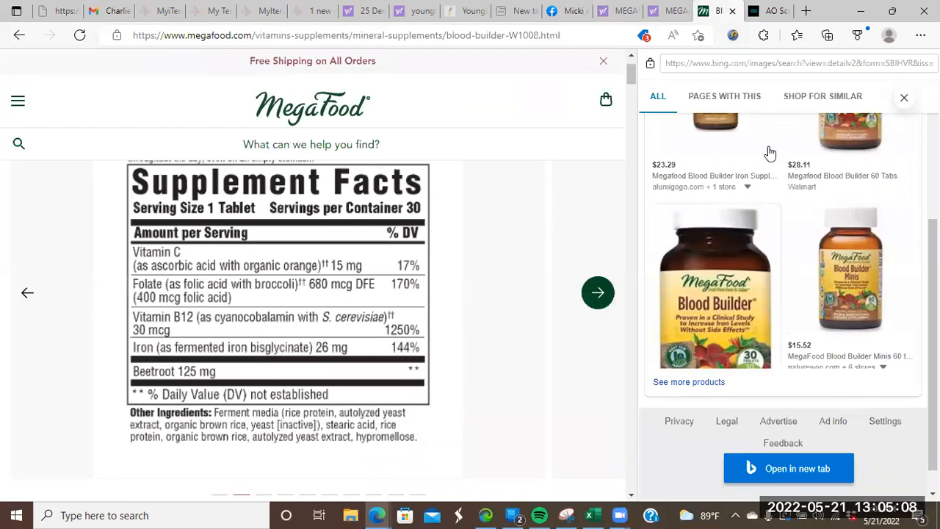
pyautogui.click(766, 10)
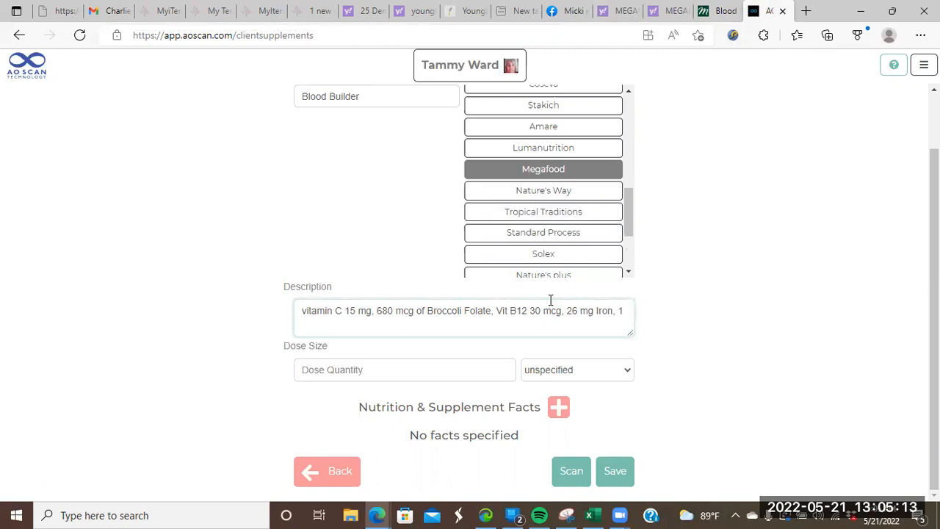
pyautogui.write('Beetroot')
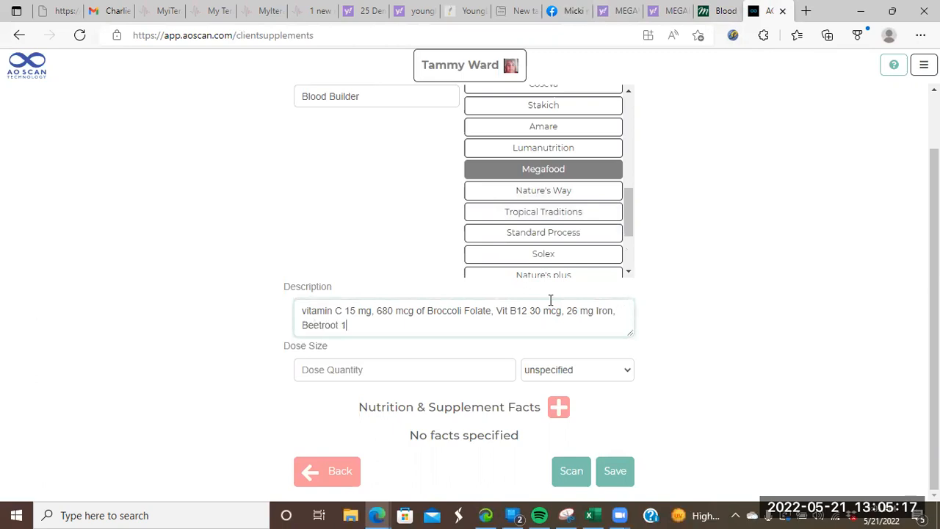
pyautogui.write('25')
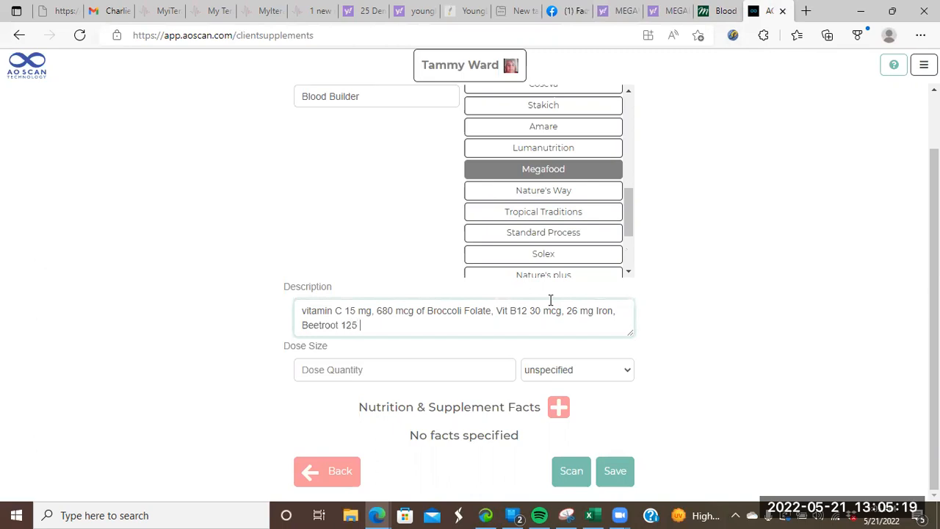
pyautogui.write('mg')
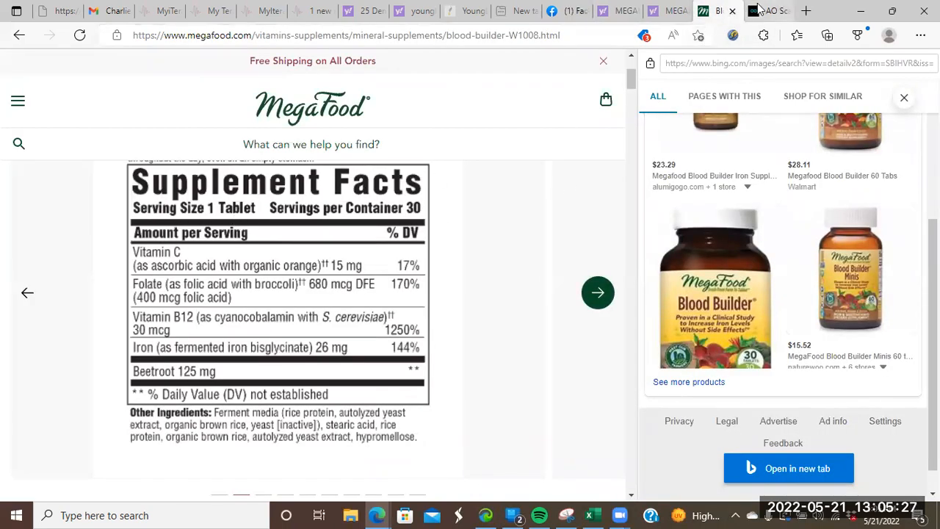
# Set Blood Builder's dose unit to tablet for a 1 tablet dose
pyautogui.click(769, 10)
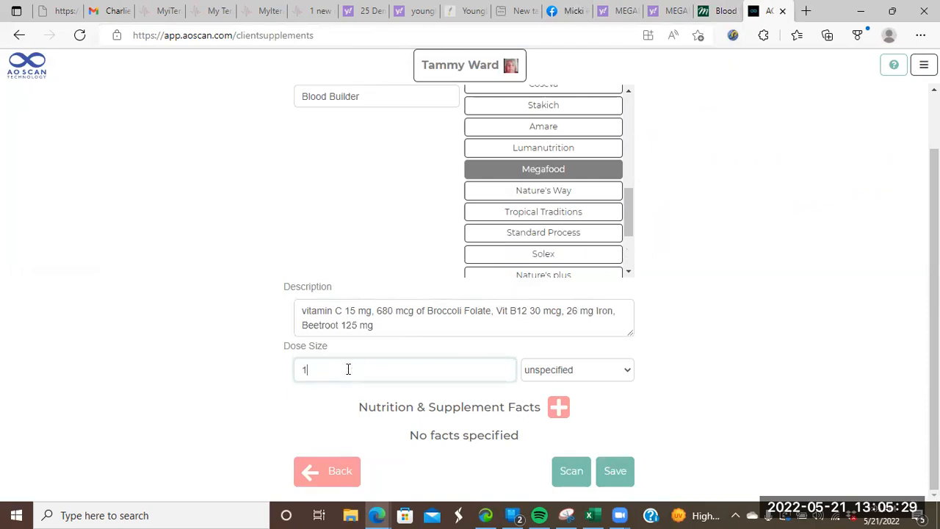
pyautogui.click(577, 369)
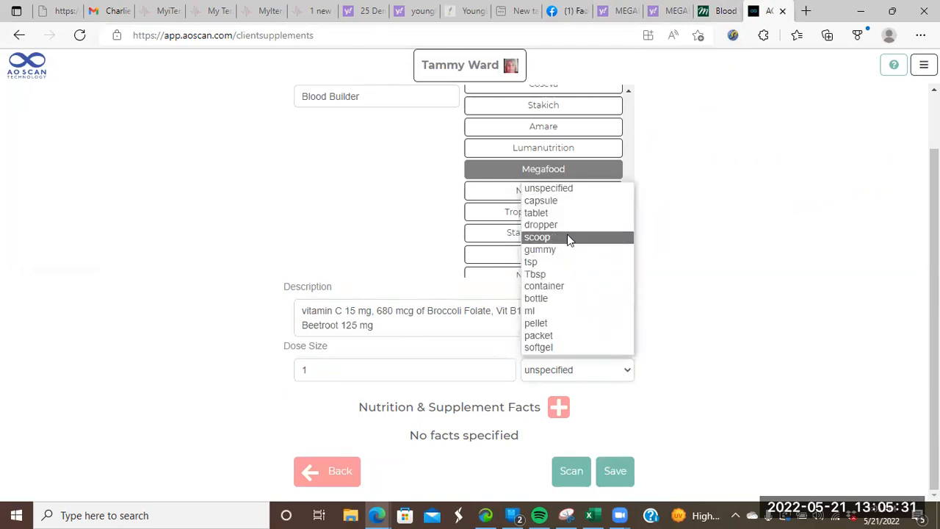
pyautogui.click(536, 212)
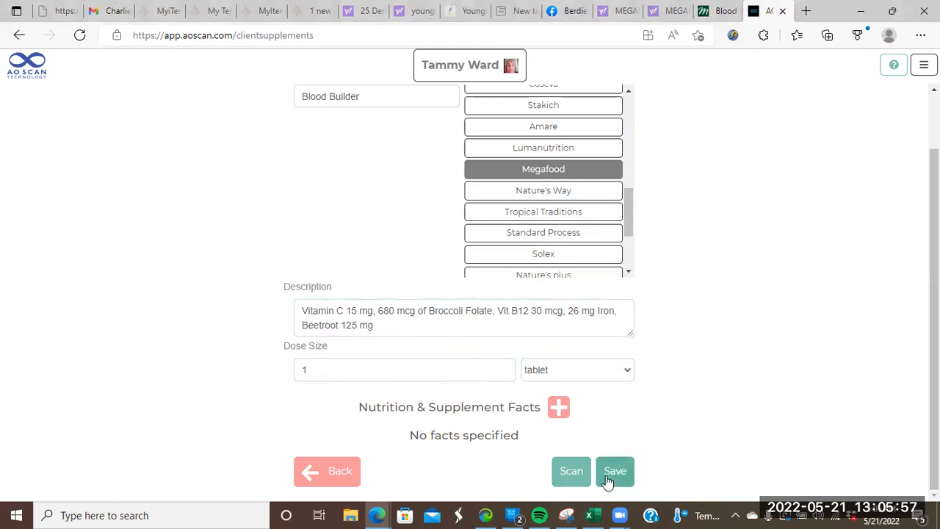
# Save Blood Builder and group the supplement list by category
pyautogui.click(614, 471)
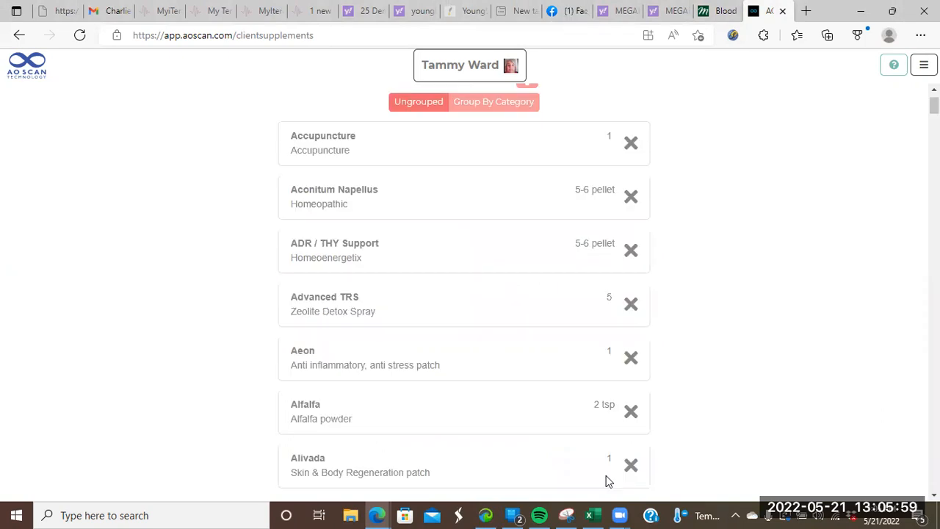
pyautogui.moveTo(541, 228)
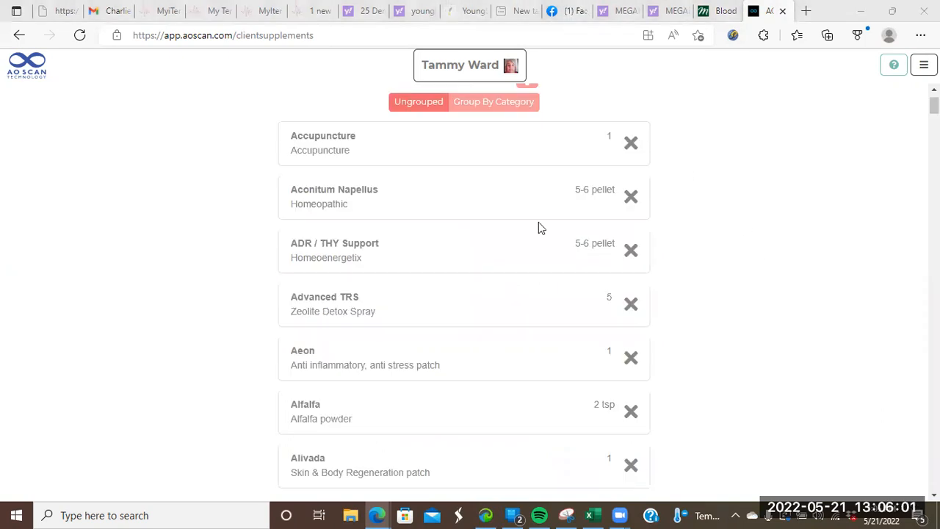
pyautogui.click(494, 101)
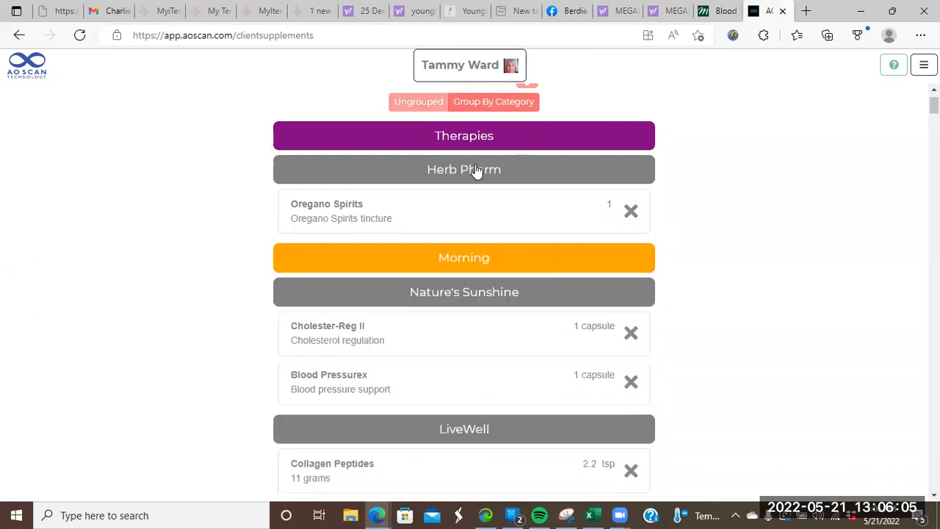
# Collapse the Herb Pharm, Nature's Sunshine and other groups, then scroll to Megafood's Blood Builder entry
pyautogui.click(464, 169)
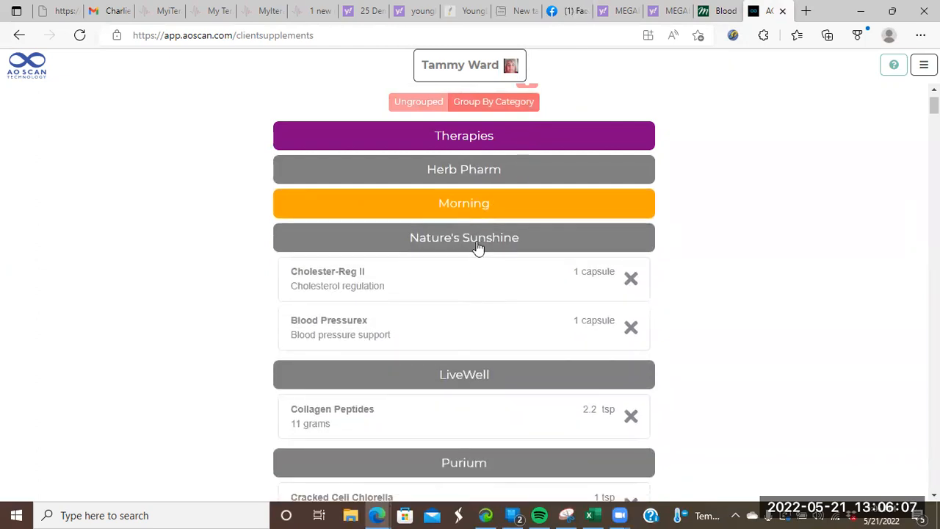
pyautogui.click(463, 237)
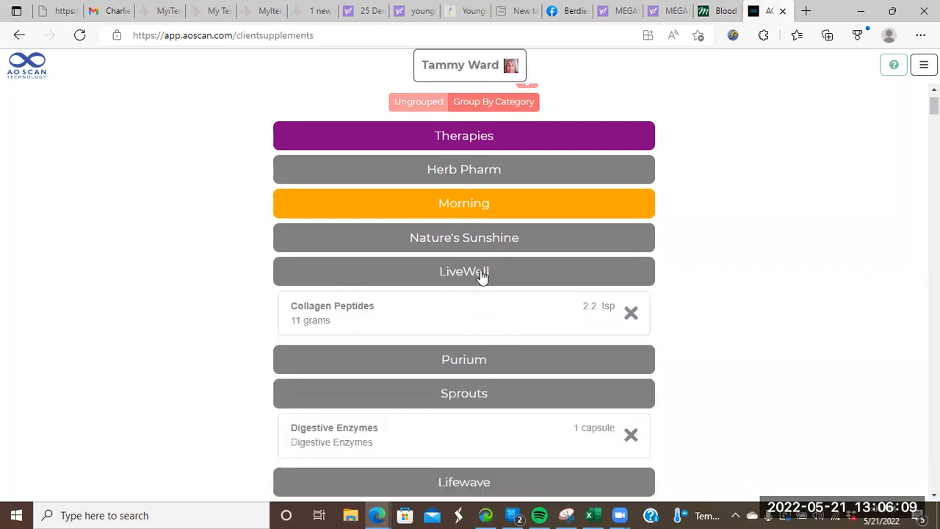
pyautogui.click(464, 271)
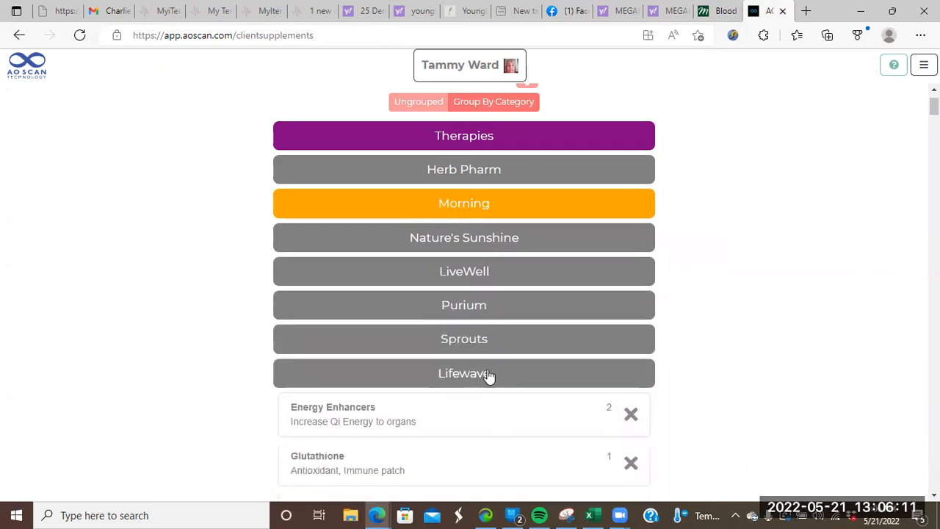
pyautogui.click(464, 373)
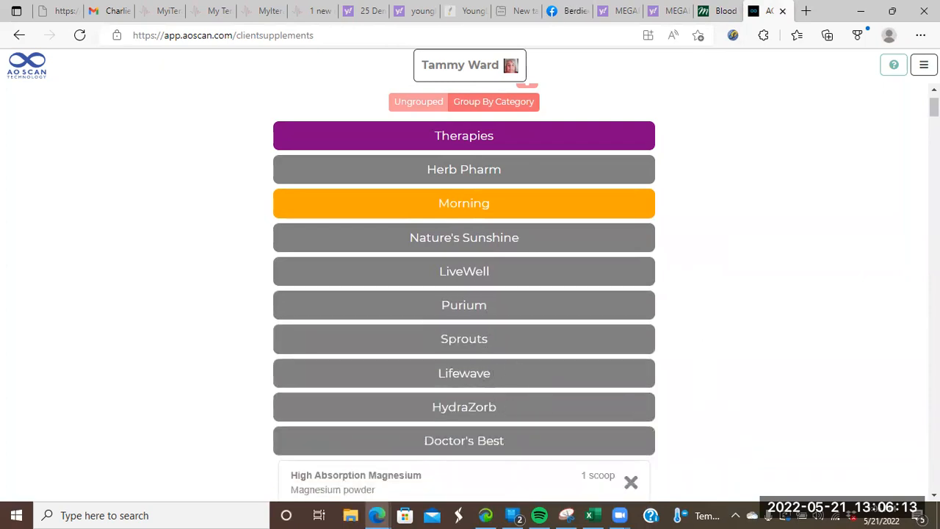
pyautogui.scroll(-3)
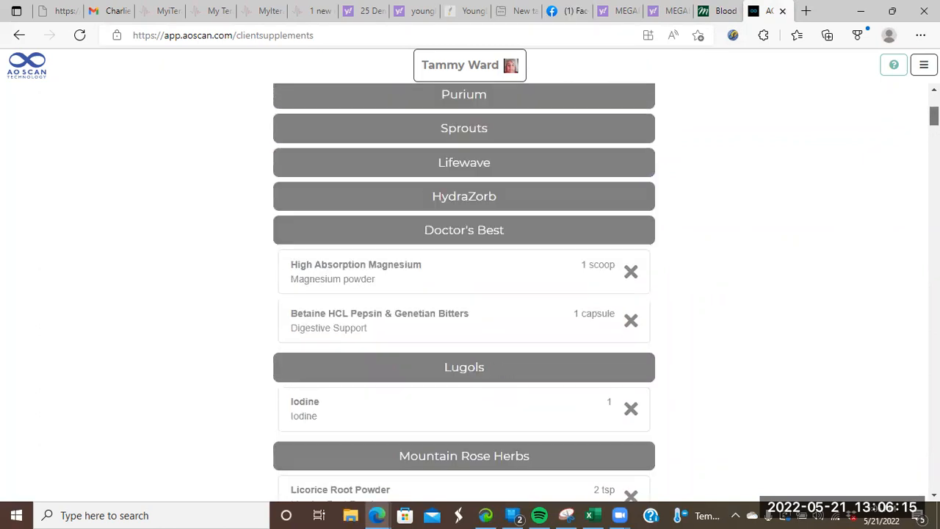
pyautogui.scroll(-3)
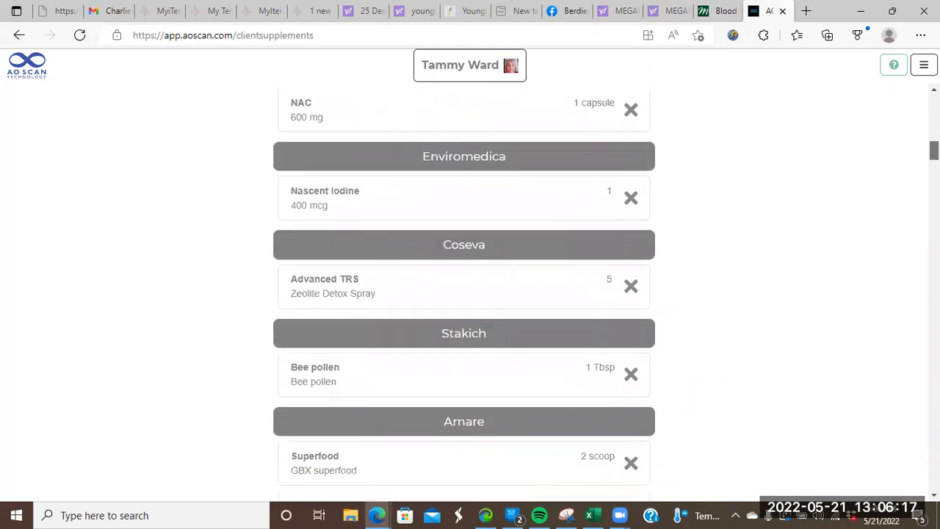
pyautogui.scroll(-3)
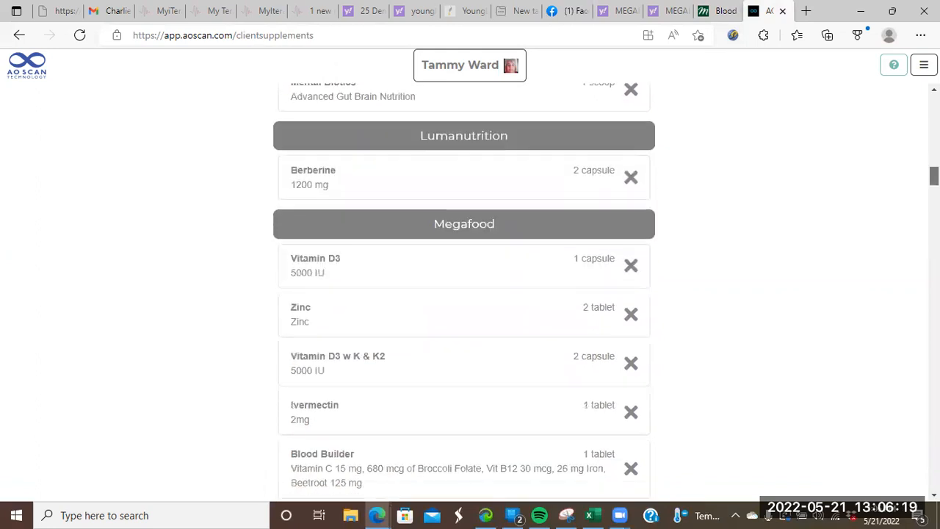
pyautogui.scroll(-3)
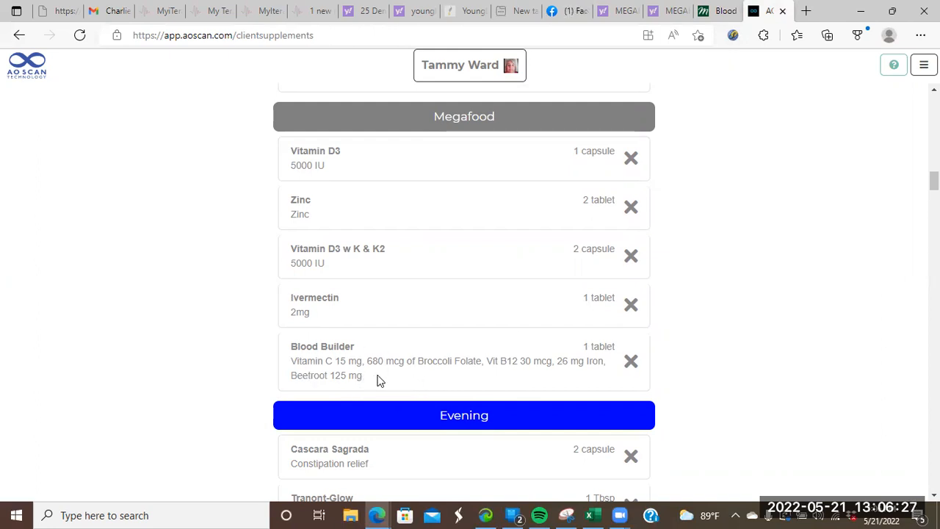
pyautogui.moveTo(489, 382)
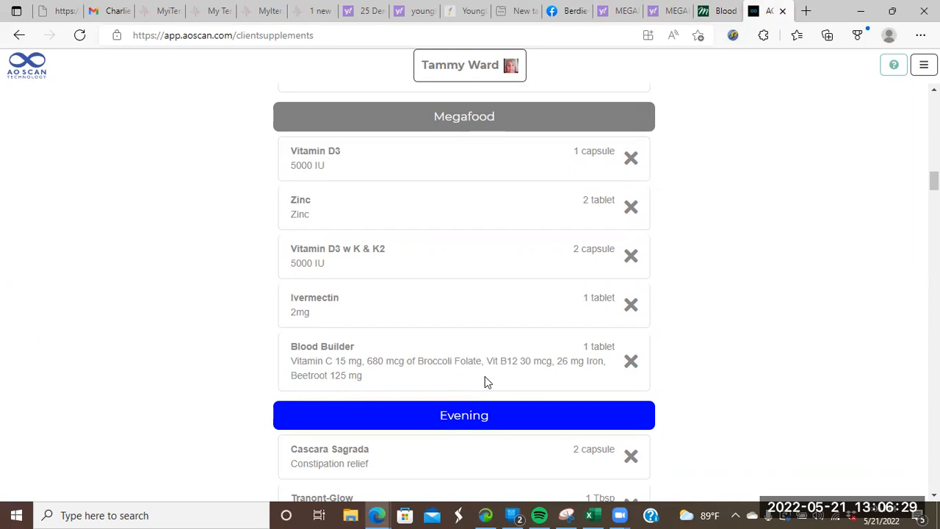
pyautogui.moveTo(393, 383)
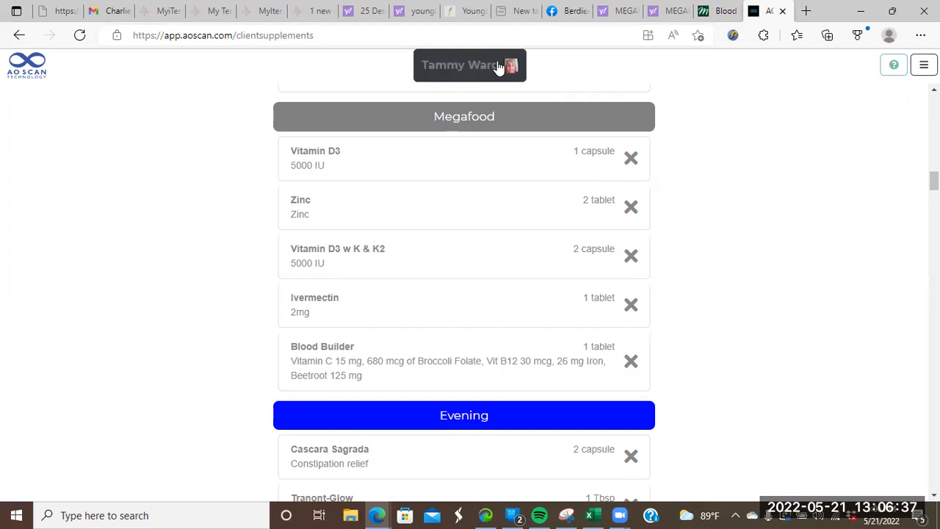
# Start a Midday quick scan from the client's main menu
pyautogui.click(469, 64)
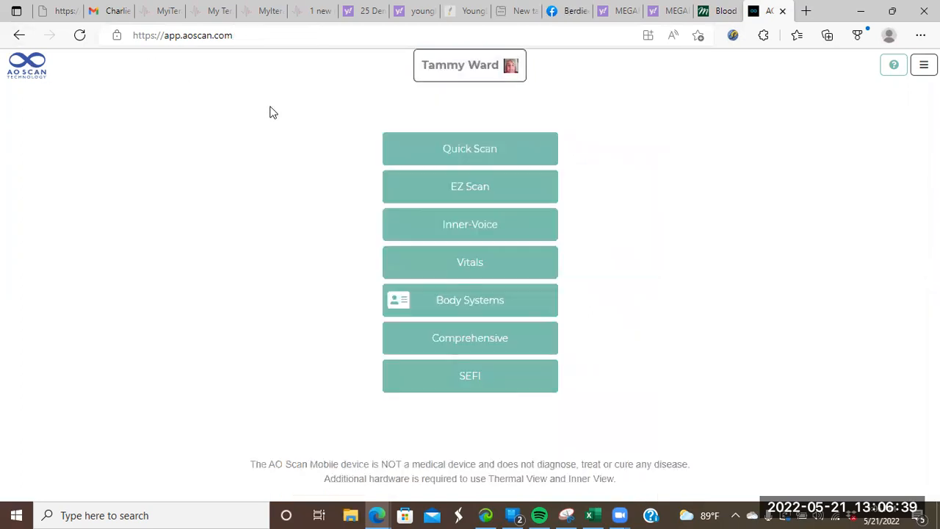
pyautogui.click(469, 148)
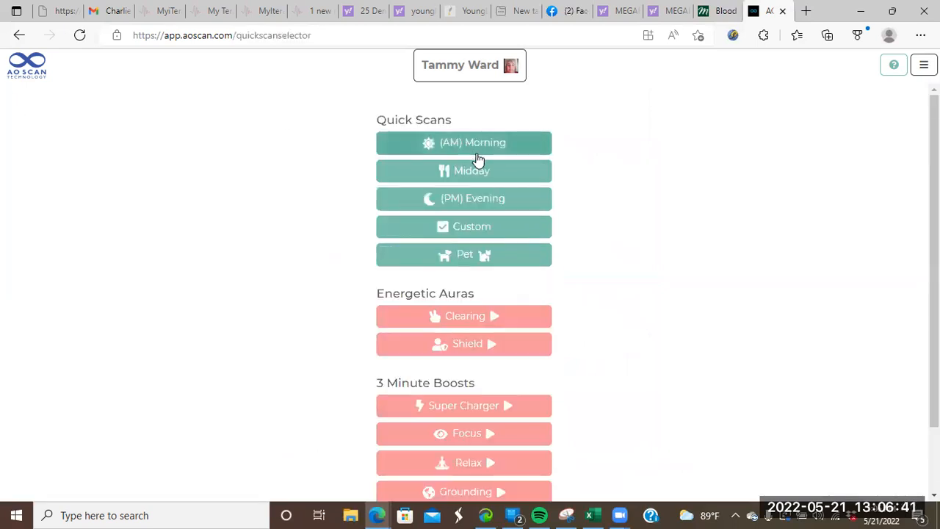
pyautogui.click(464, 171)
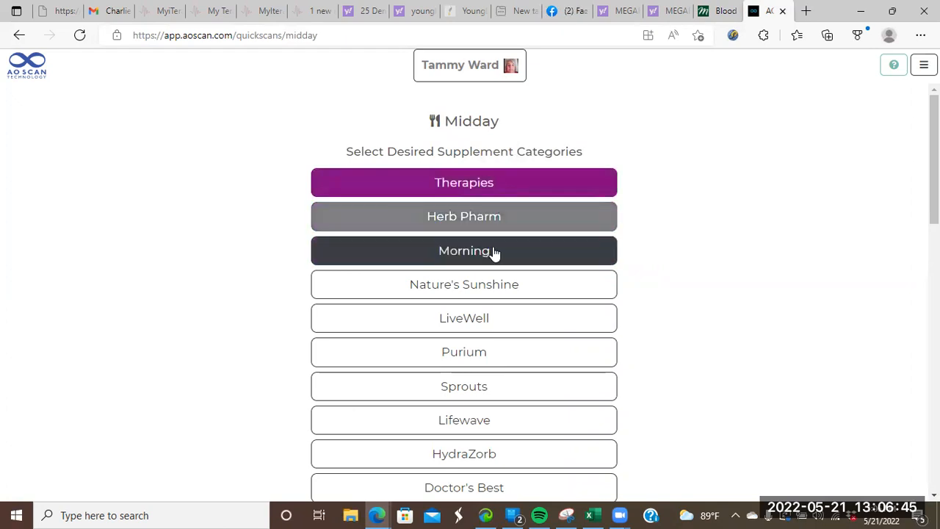
# Select all 32 supplement categories, including Morning and Megafood
pyautogui.click(464, 251)
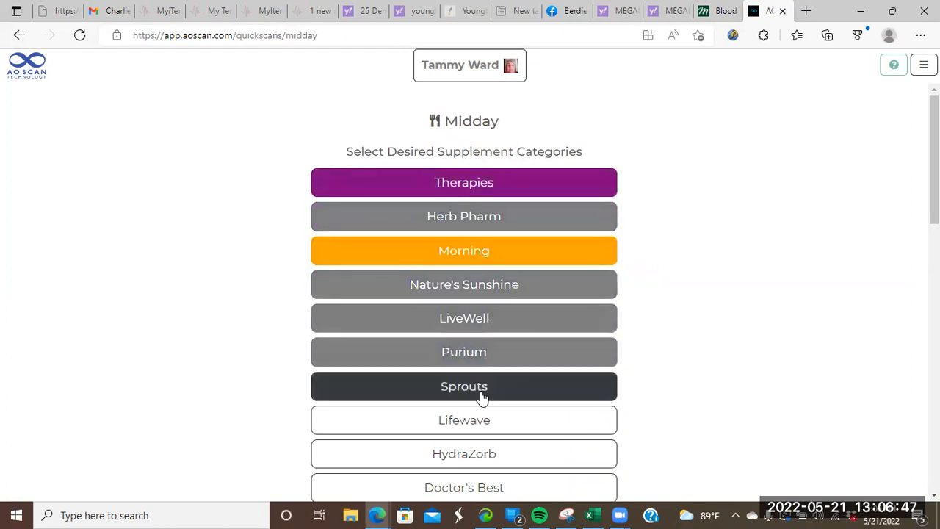
pyautogui.scroll(-3)
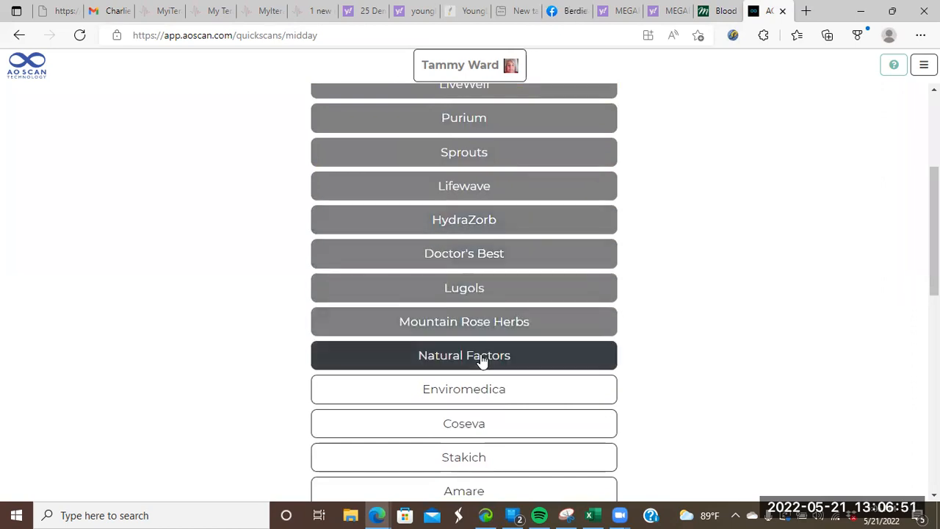
pyautogui.scroll(-3)
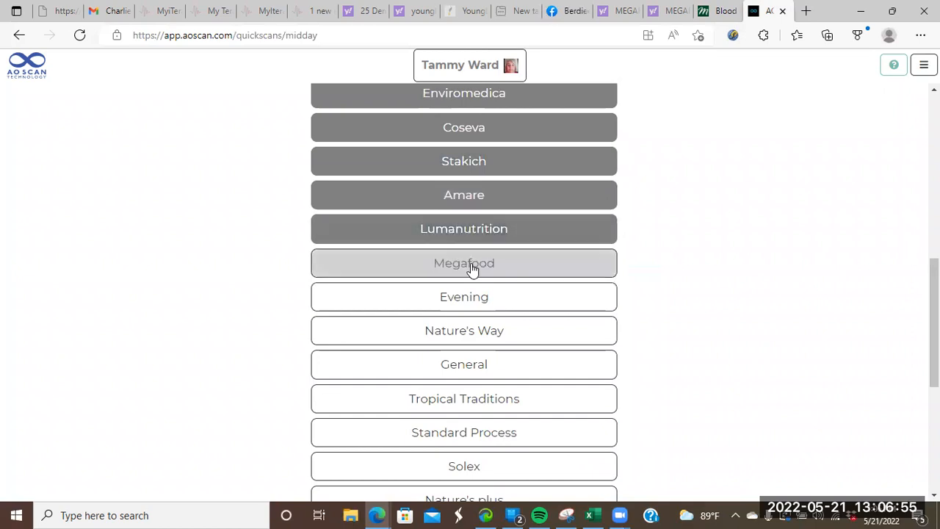
pyautogui.click(464, 296)
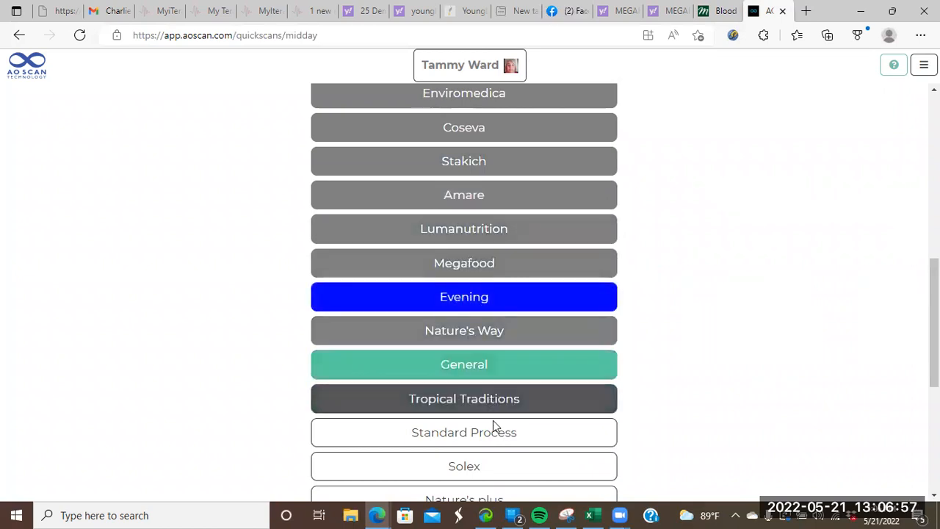
pyautogui.scroll(-3)
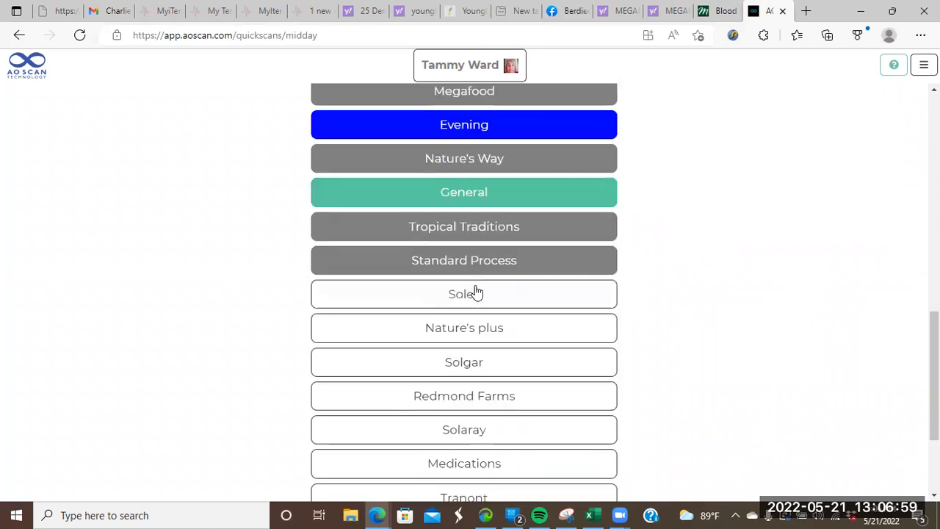
pyautogui.click(464, 294)
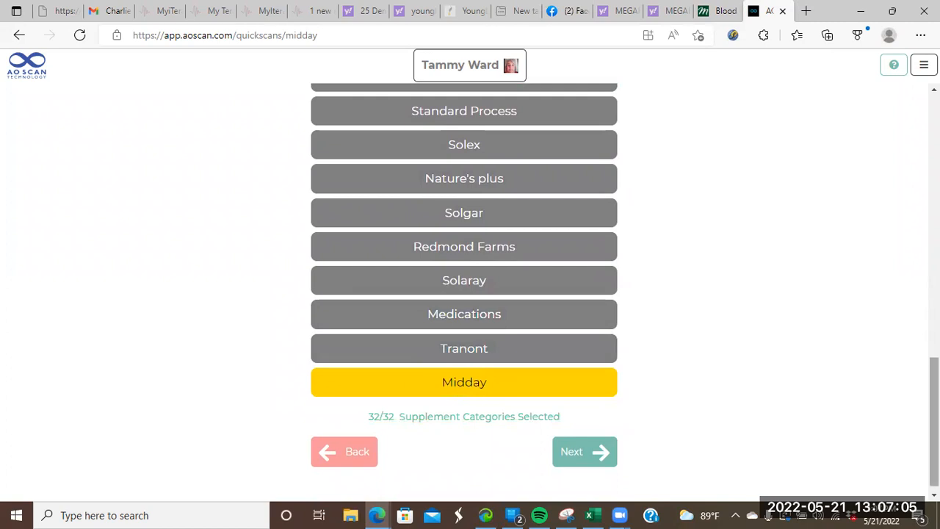
# Start the 10-second Midday quick scan and load results listing Pulsatilla, Tranont-Glow and Kifur
pyautogui.click(584, 451)
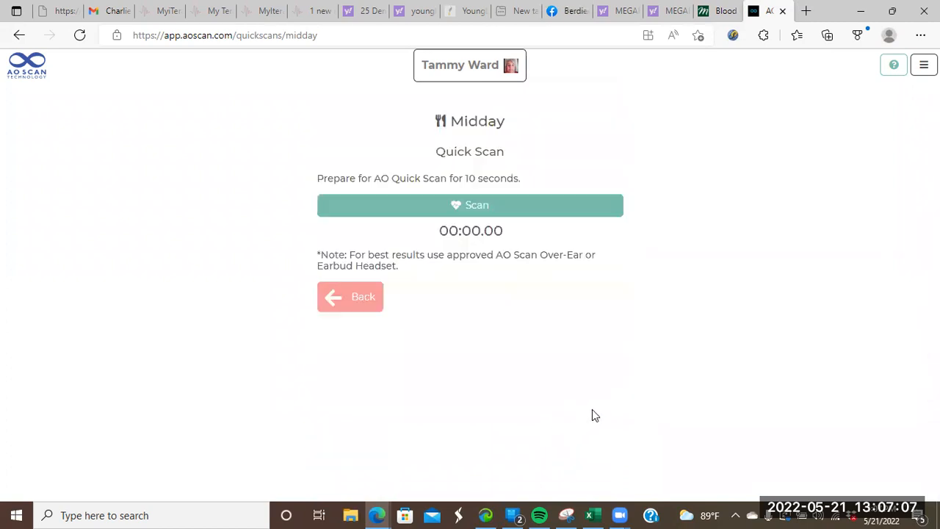
pyautogui.click(470, 205)
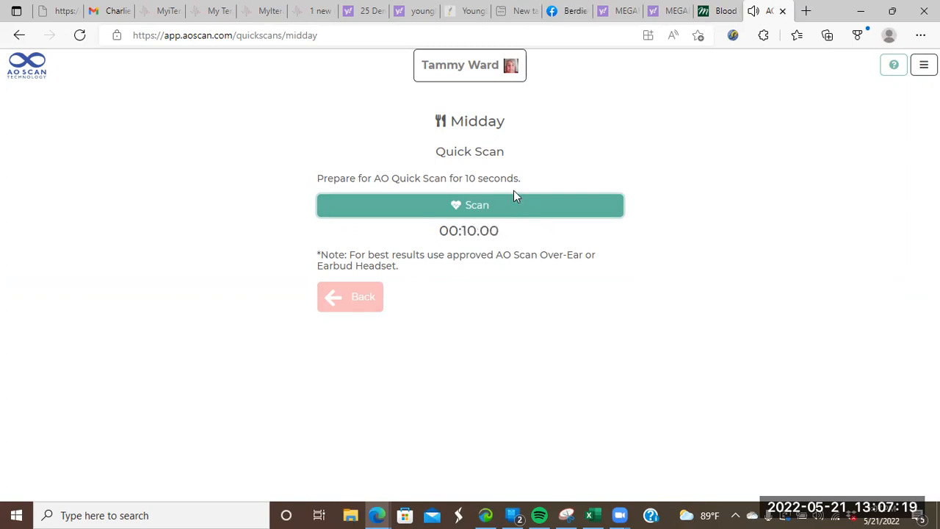
pyautogui.click(469, 205)
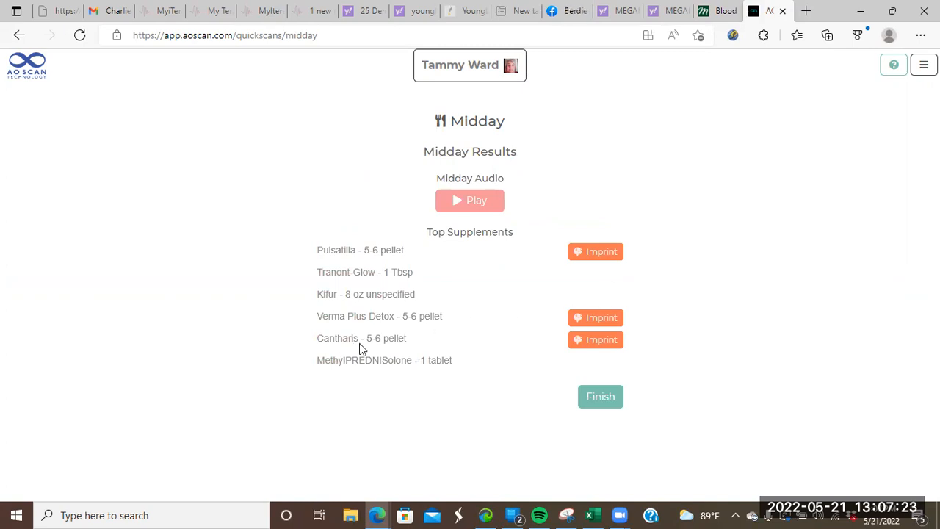
pyautogui.moveTo(533, 218)
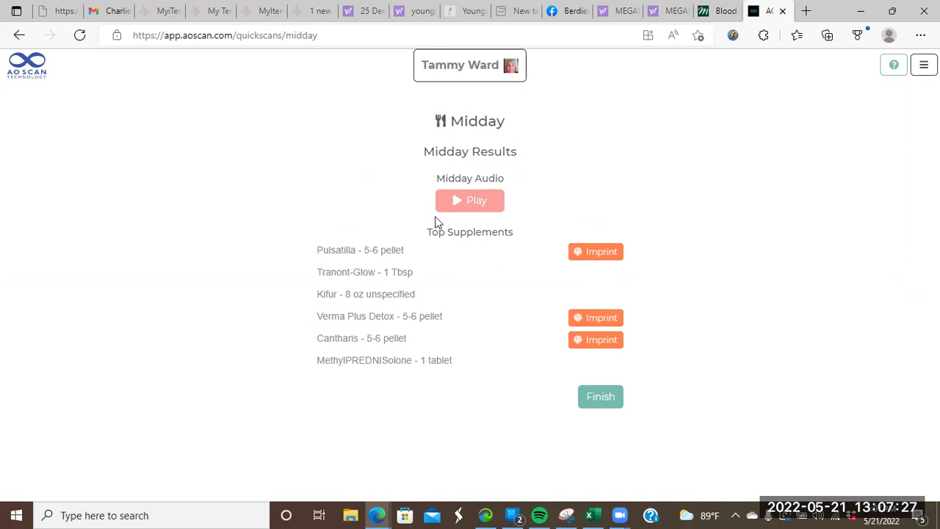
pyautogui.moveTo(427, 88)
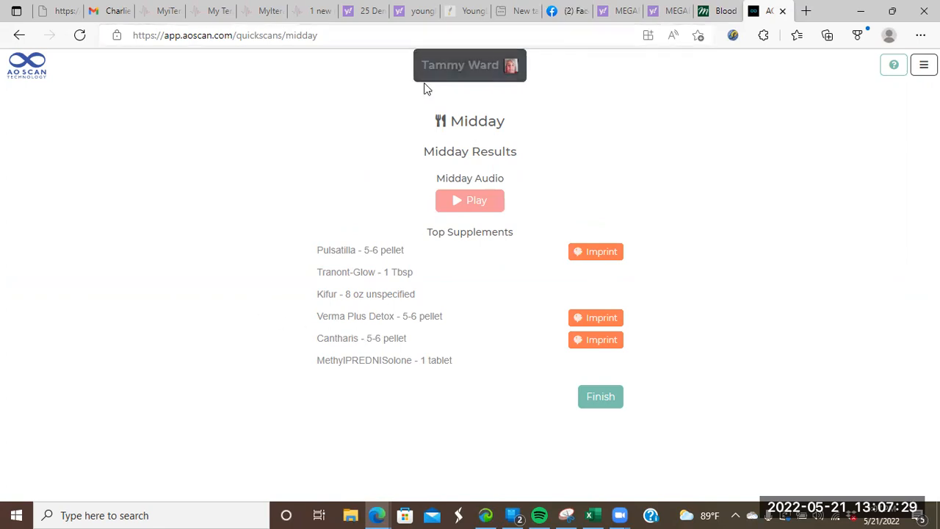
pyautogui.moveTo(267, 69)
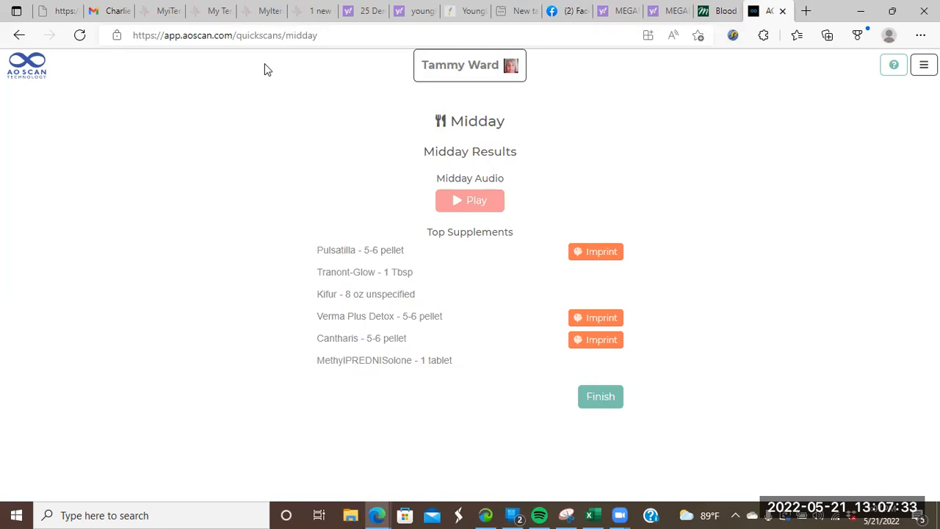
pyautogui.moveTo(593, 207)
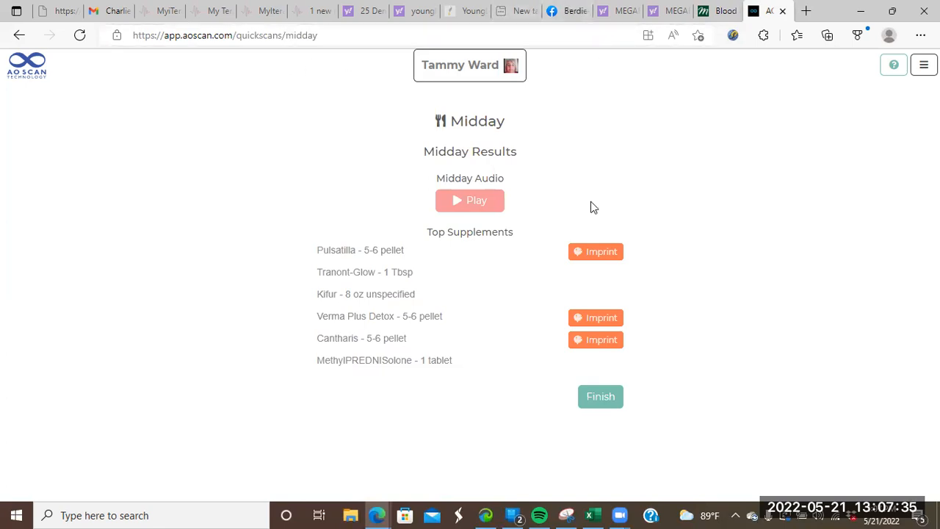
pyautogui.moveTo(496, 66)
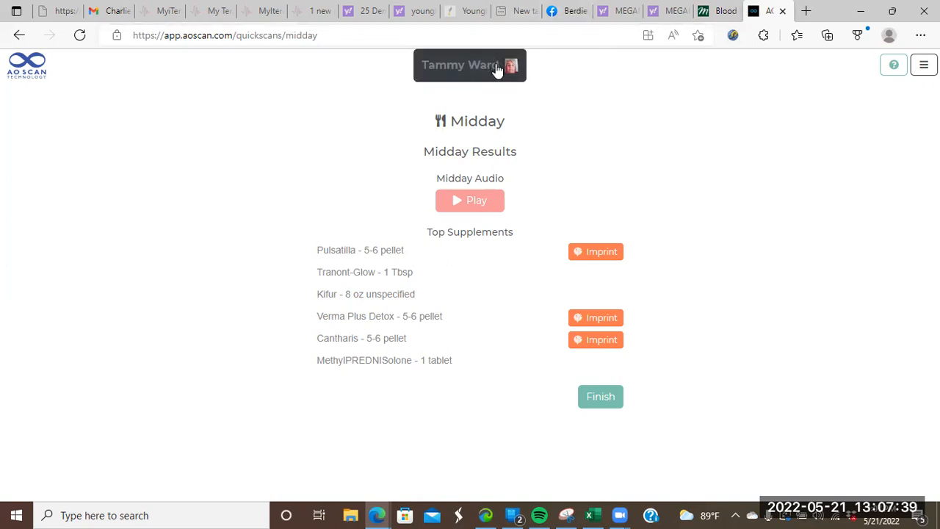
pyautogui.moveTo(579, 103)
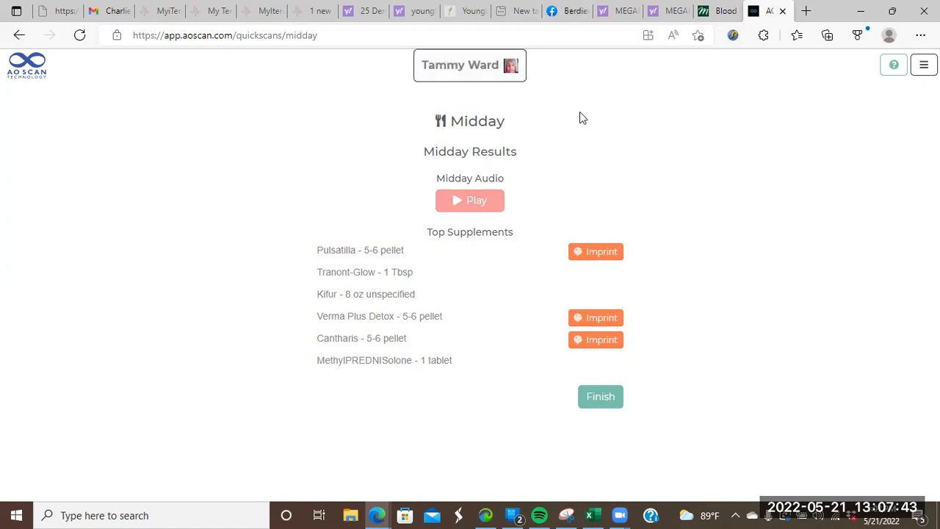
pyautogui.moveTo(598, 299)
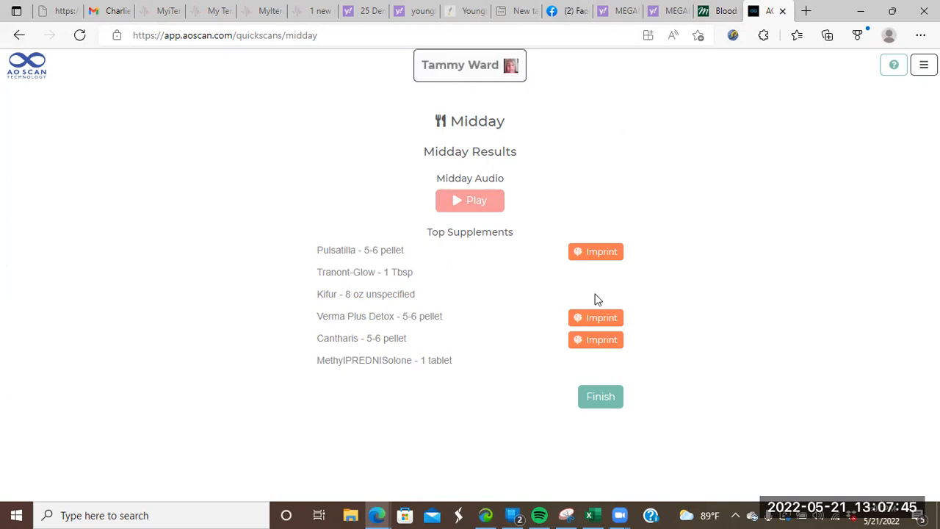
pyautogui.moveTo(850, 378)
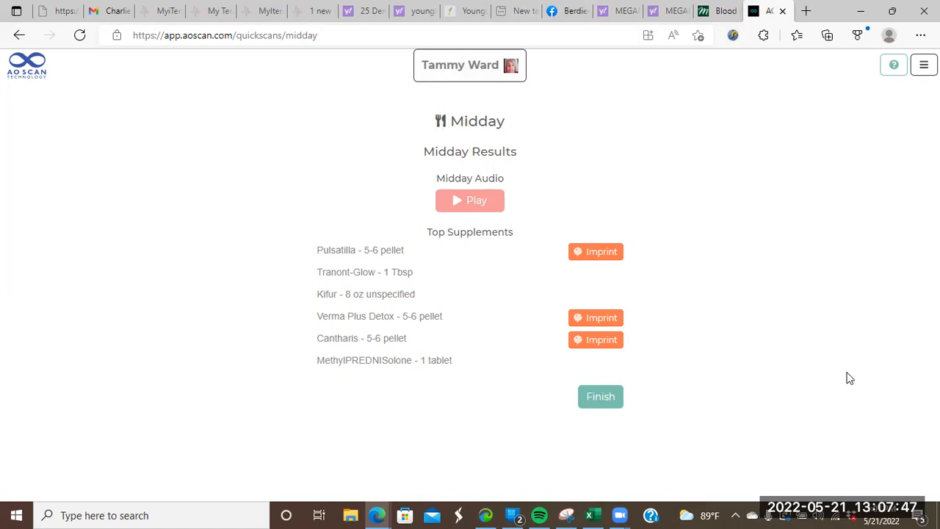
pyautogui.moveTo(771, 436)
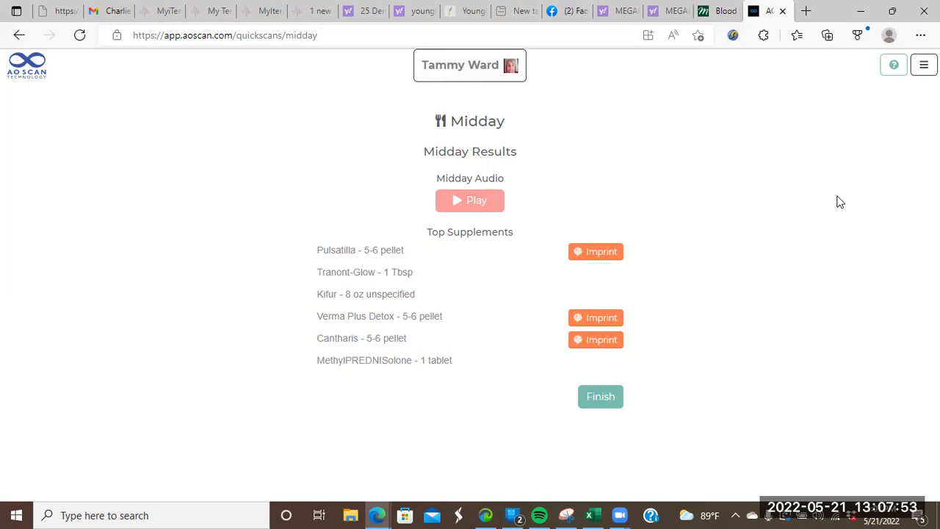
pyautogui.moveTo(815, 147)
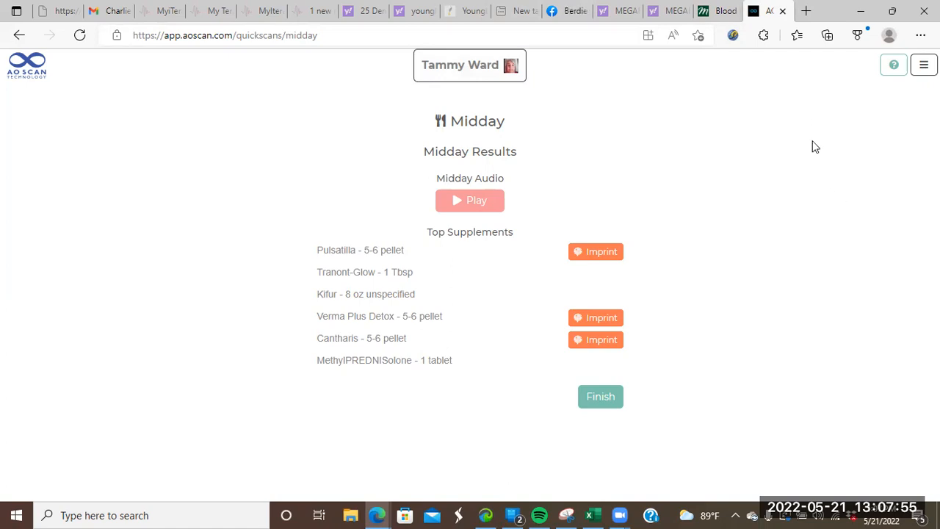
pyautogui.moveTo(772, 439)
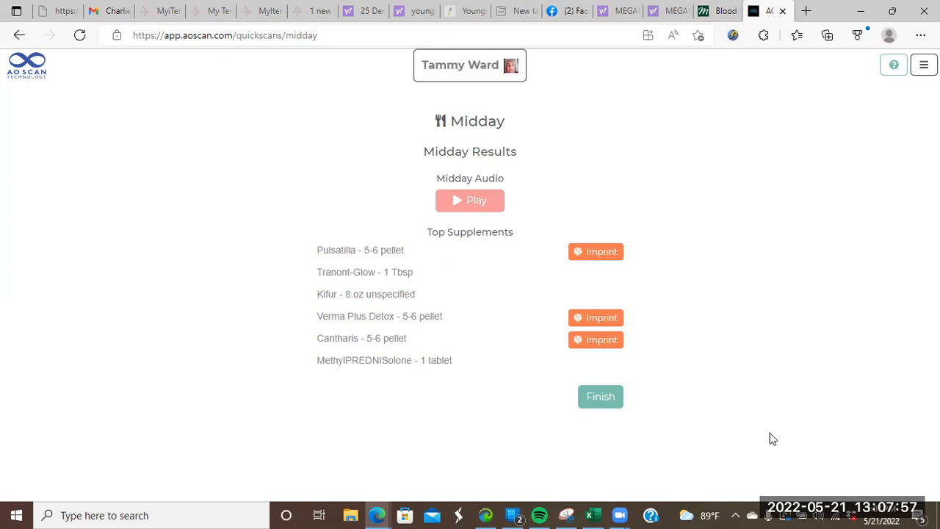